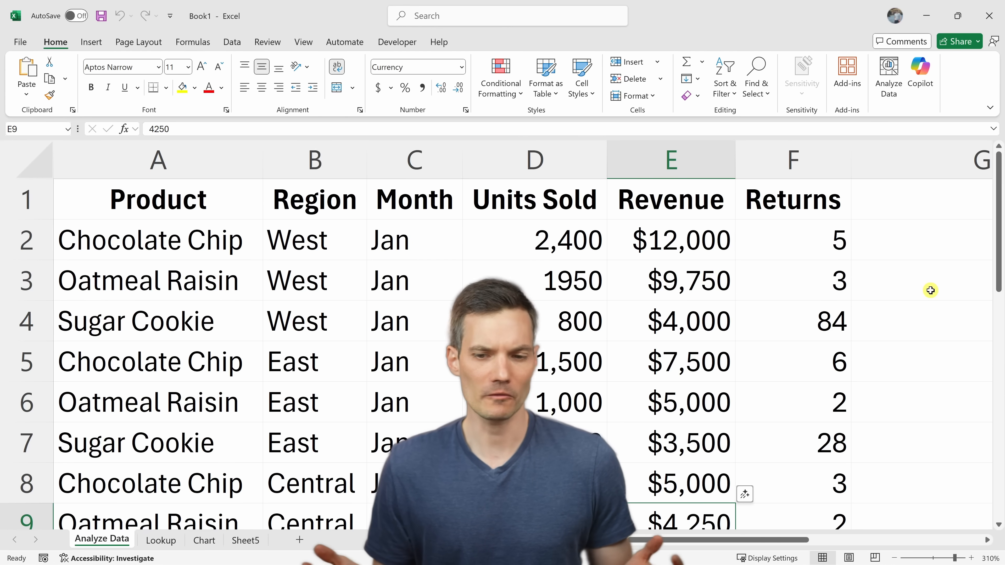
Search the system for 'copilot' from the taskbar search box.
scroll("down", 3)
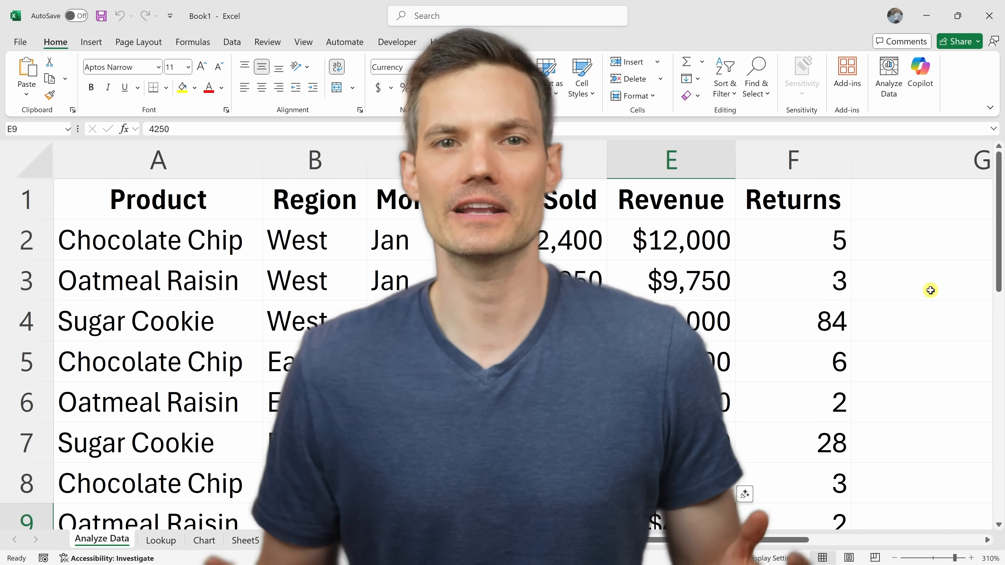
scroll("down", 3)
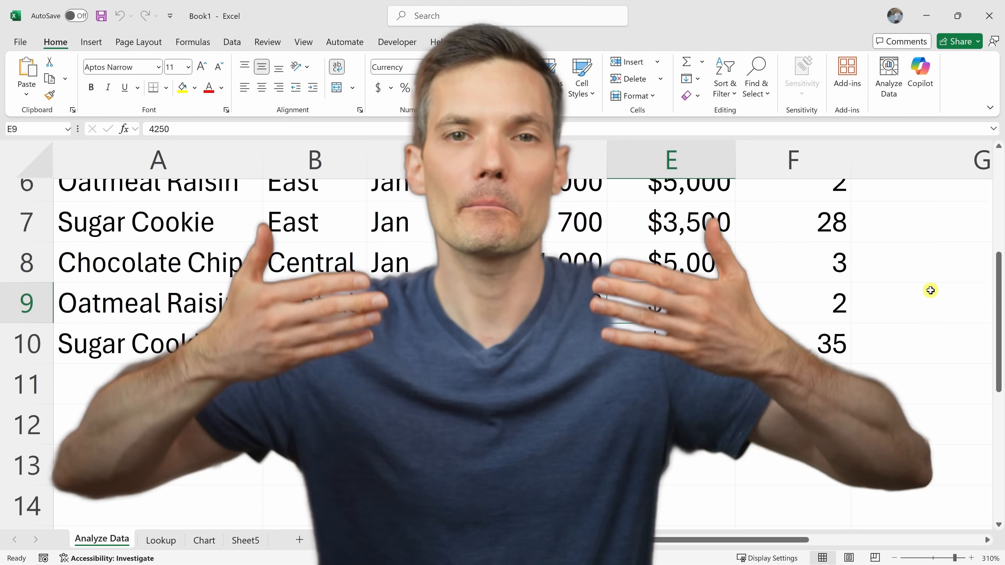
left_click(921, 76)
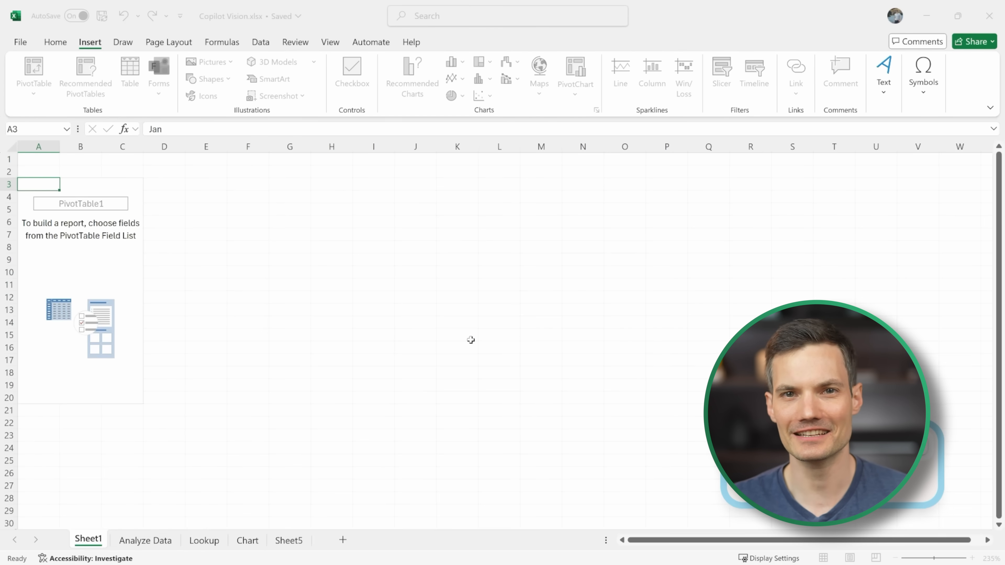
left_click(451, 63)
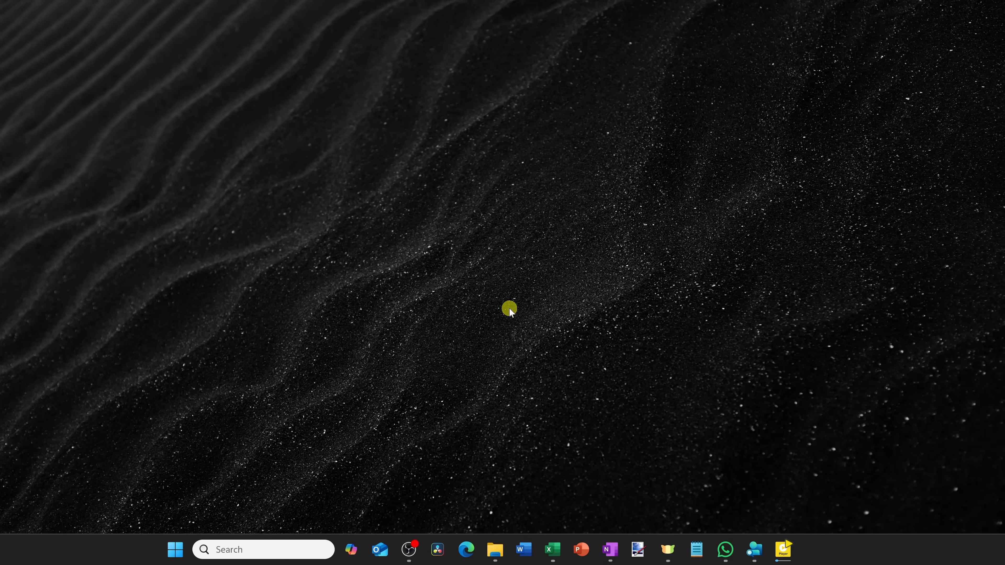
mouse_move(284, 467)
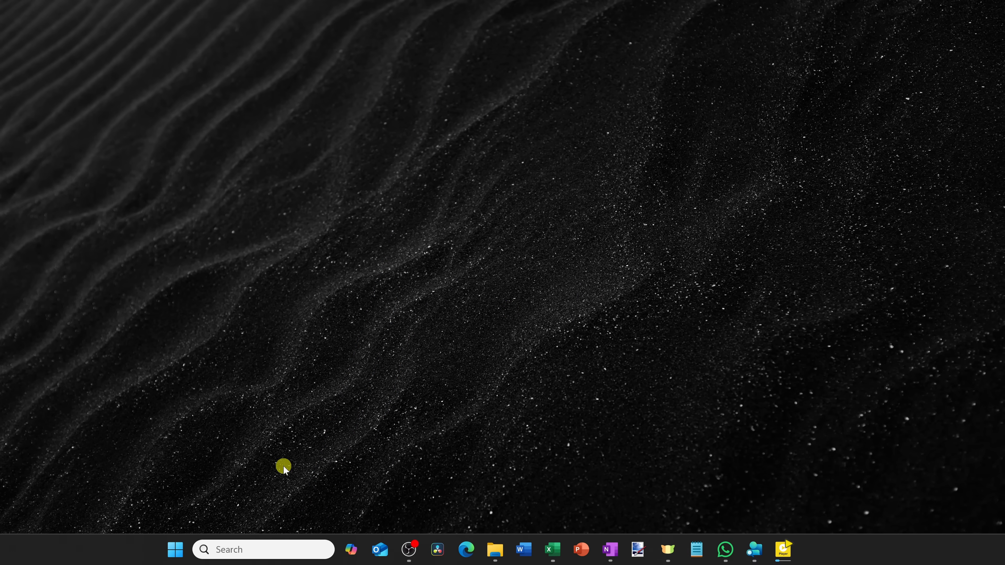
type("copilot")
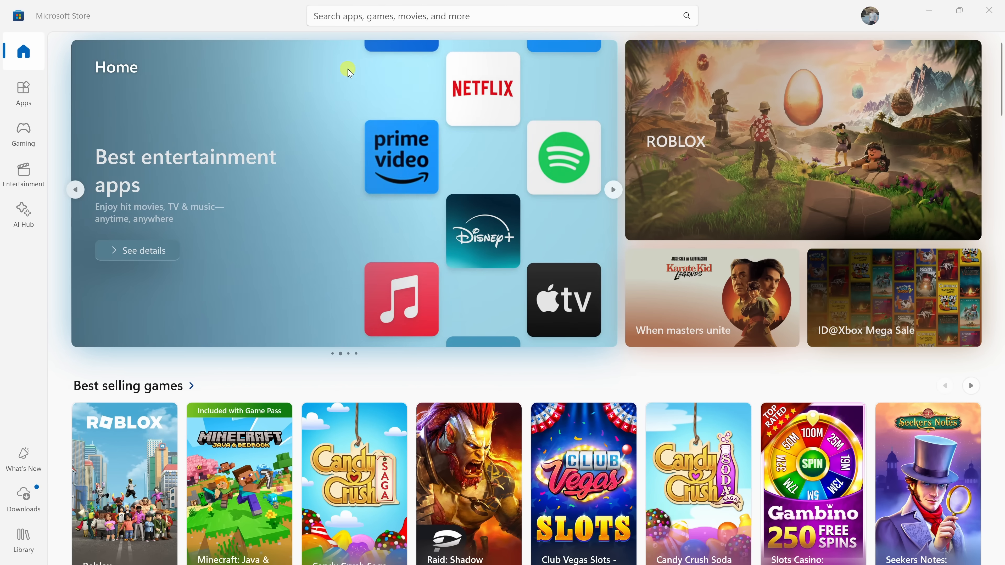
Search the Store for 'microsoft copilot' and open the Microsoft Copilot app listing.
type("microsoft copilot")
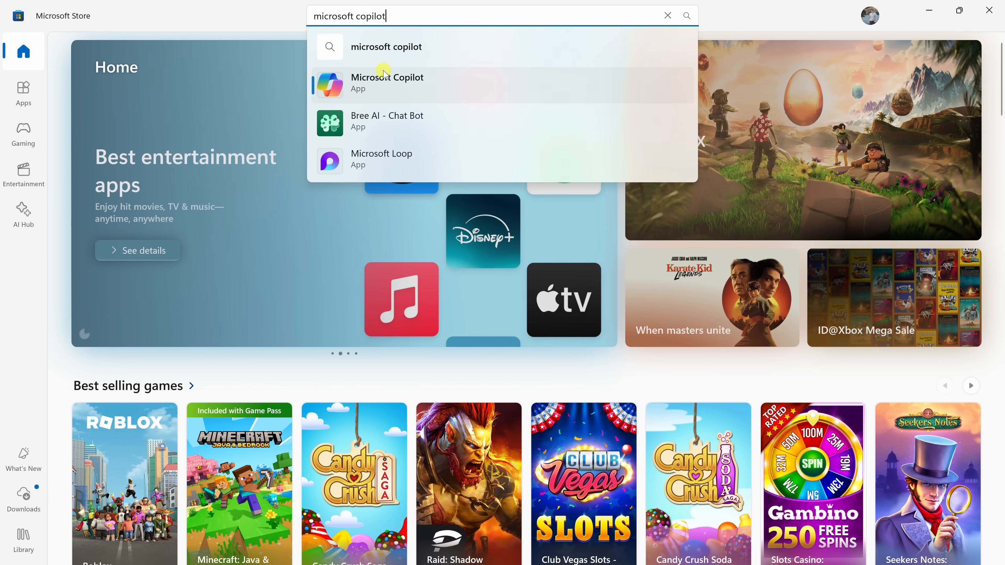
left_click(387, 83)
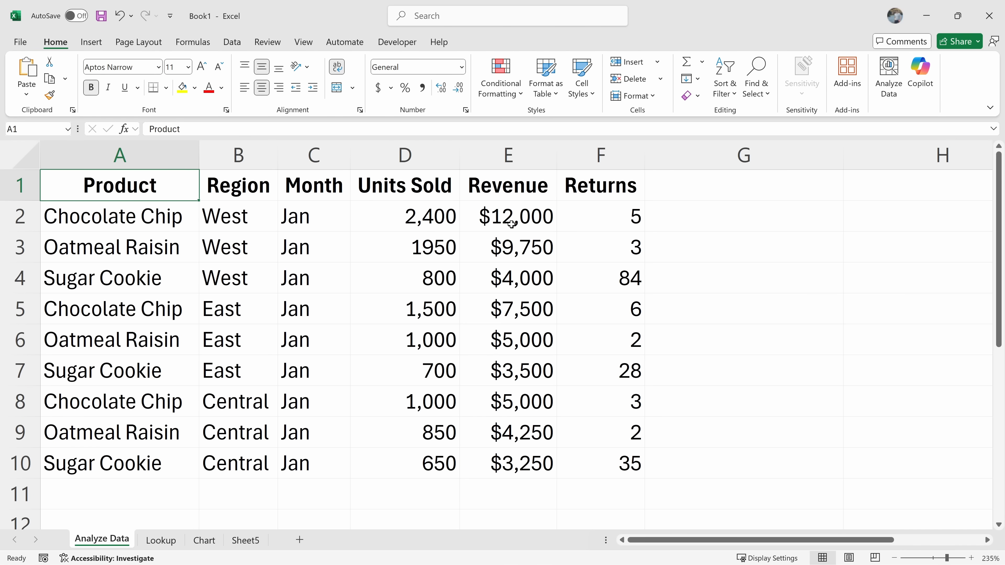
Start a Copilot Vision session sharing the Book1 - Excel workbook.
left_click(921, 72)
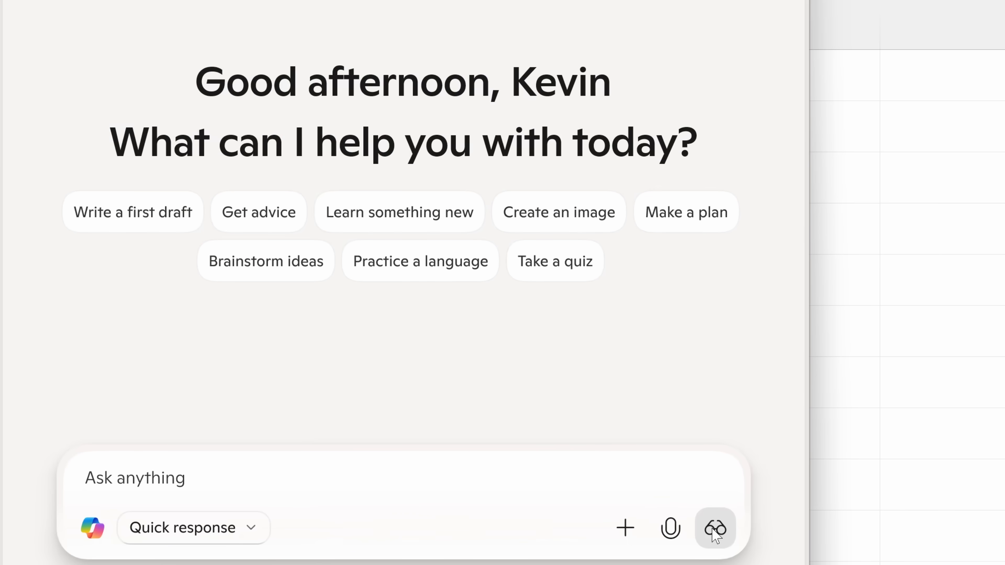
mouse_move(715, 528)
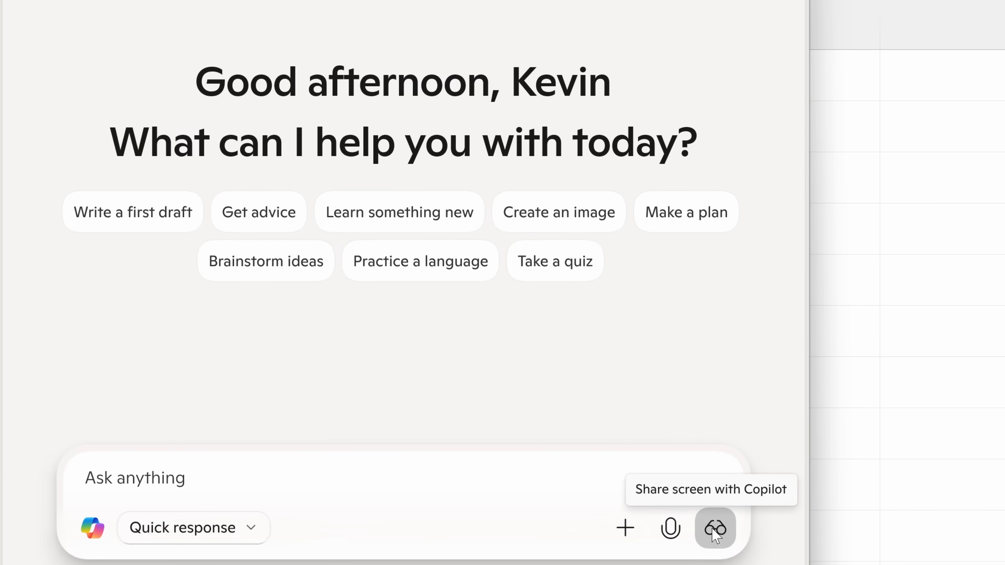
left_click(714, 528)
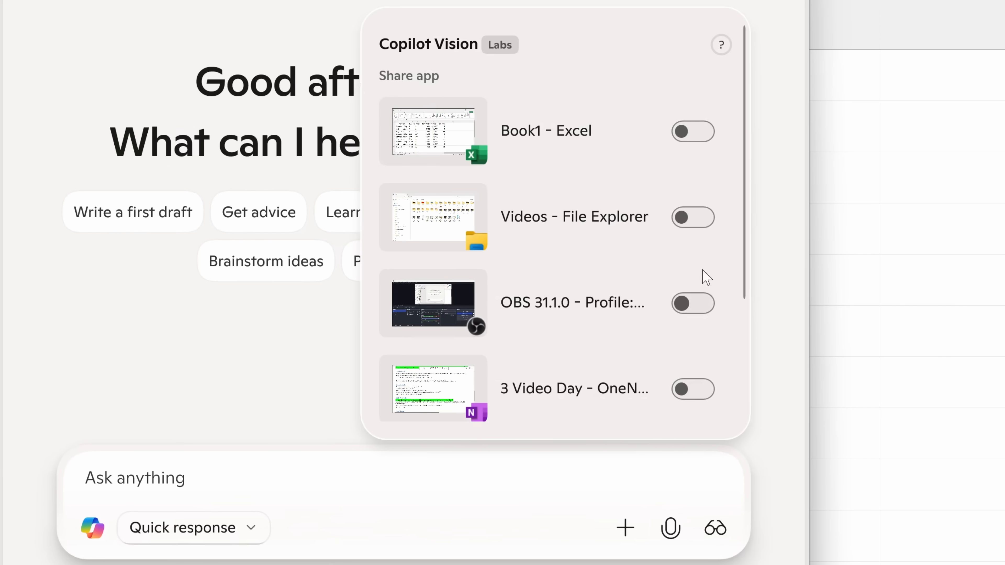
mouse_move(500, 285)
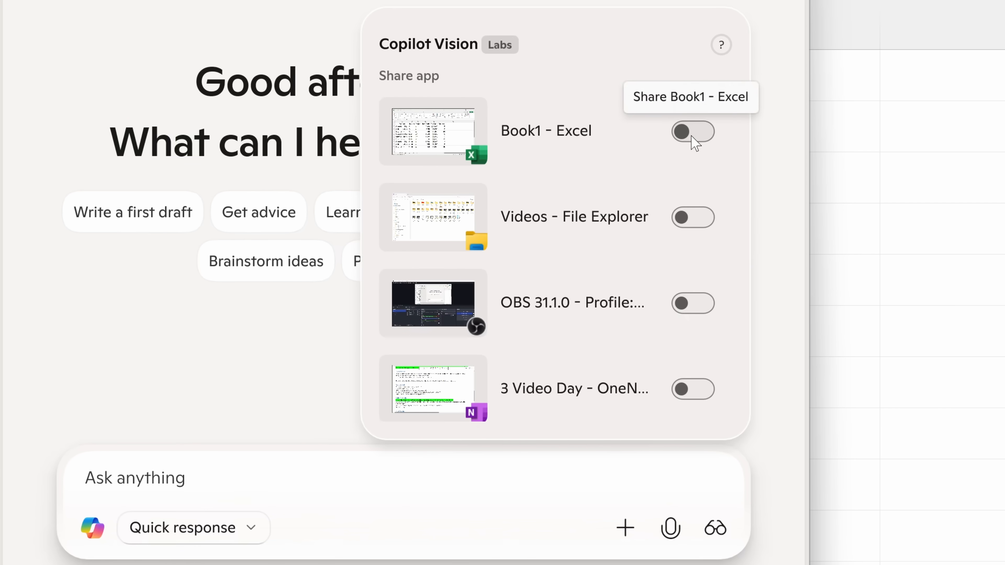
left_click(692, 132)
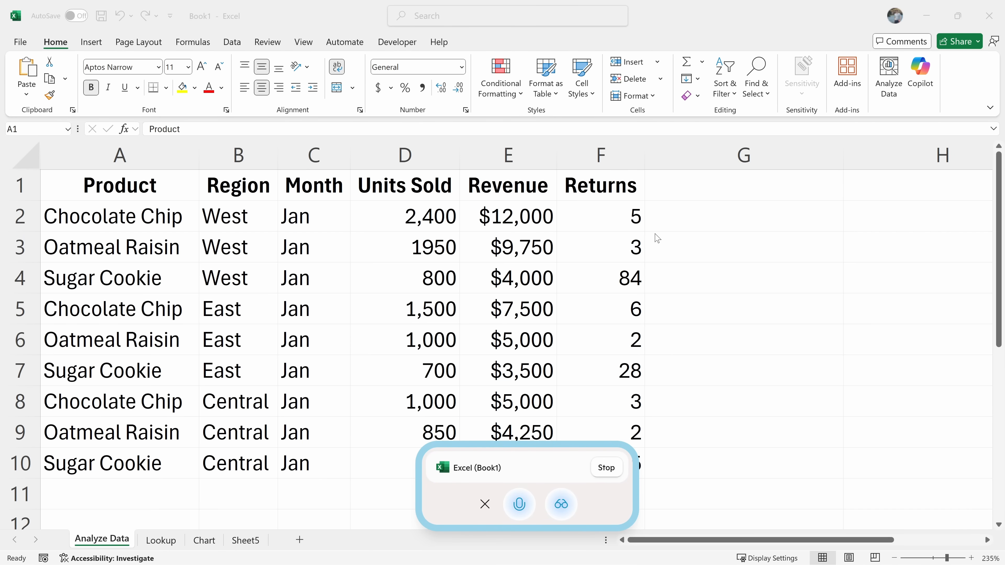
left_click(119, 185)
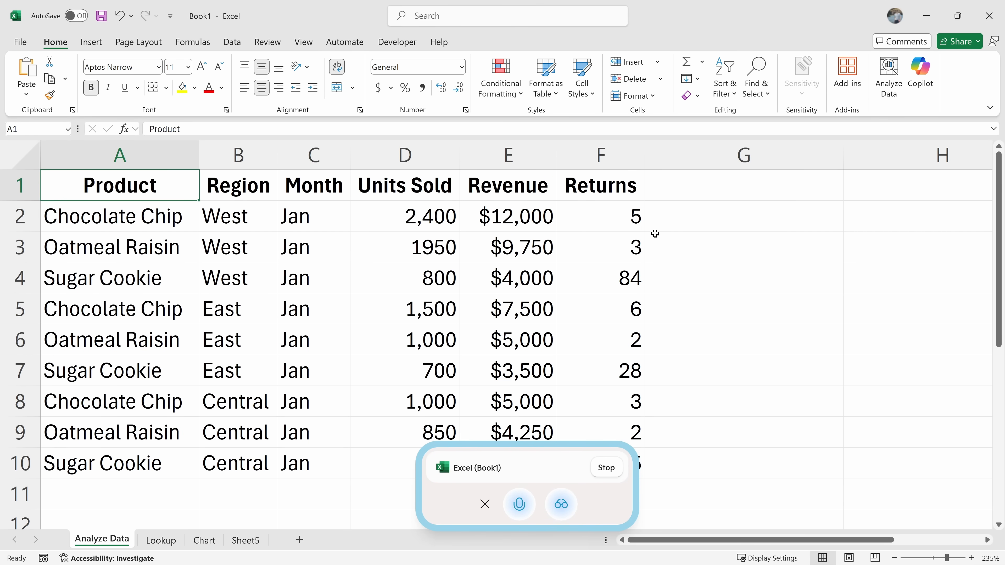
left_click(519, 503)
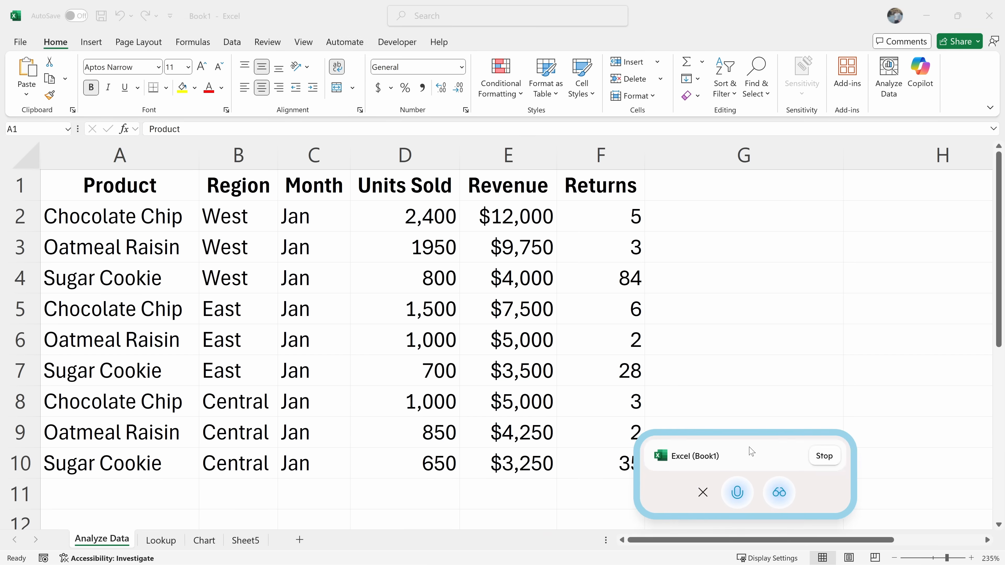
left_click_drag(120, 185, 508, 401)
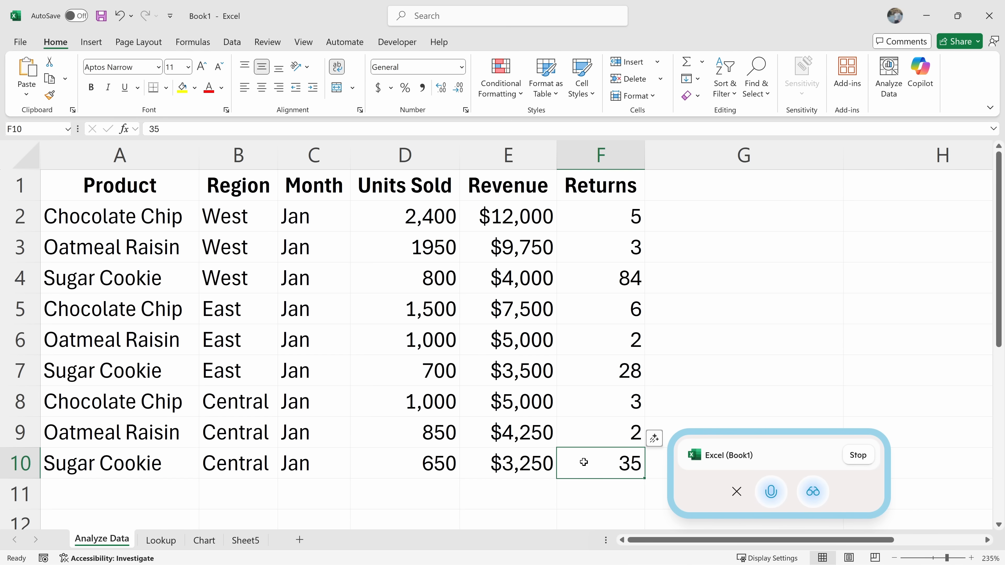
mouse_move(143, 213)
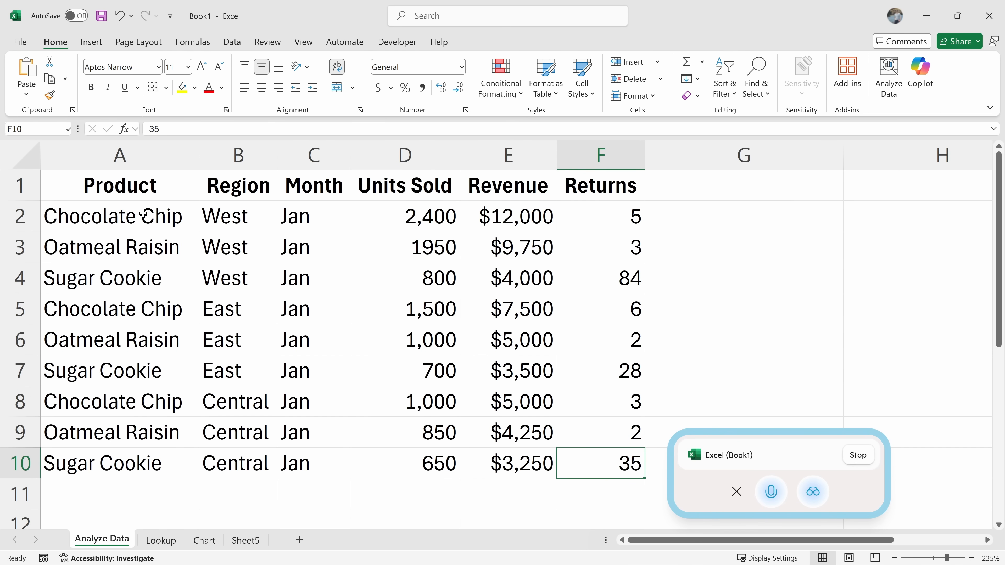
left_click(237, 308)
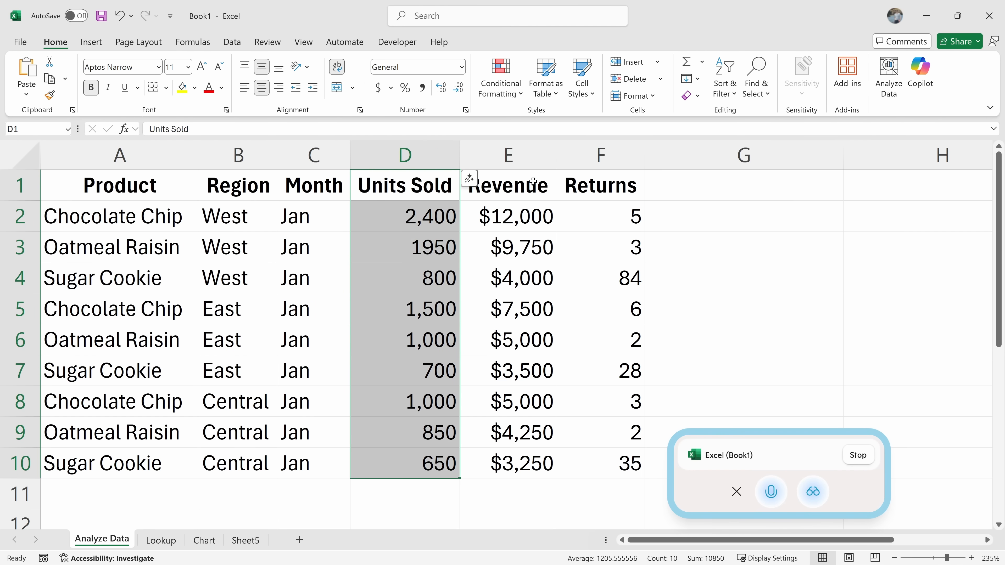
left_click(600, 463)
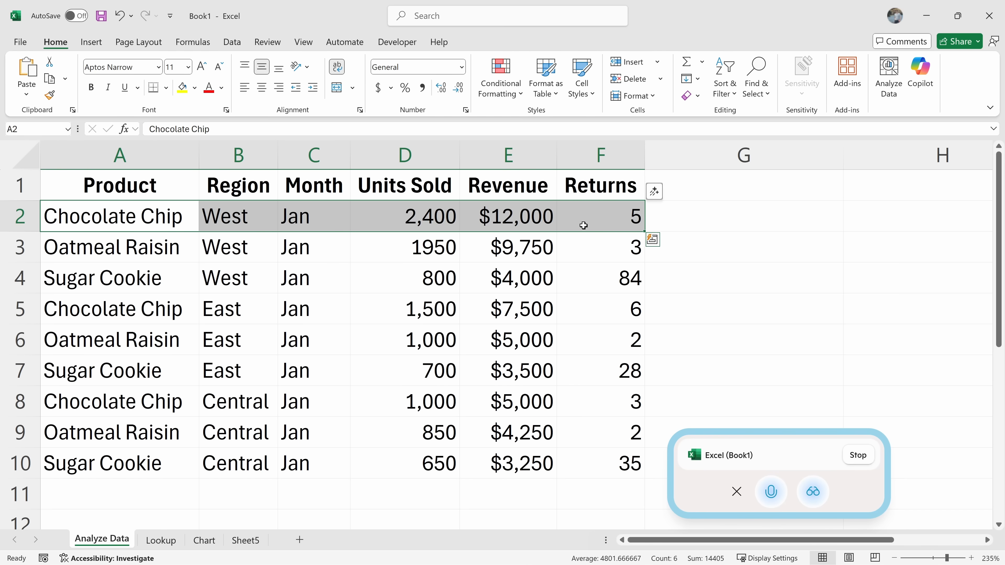
left_click(600, 246)
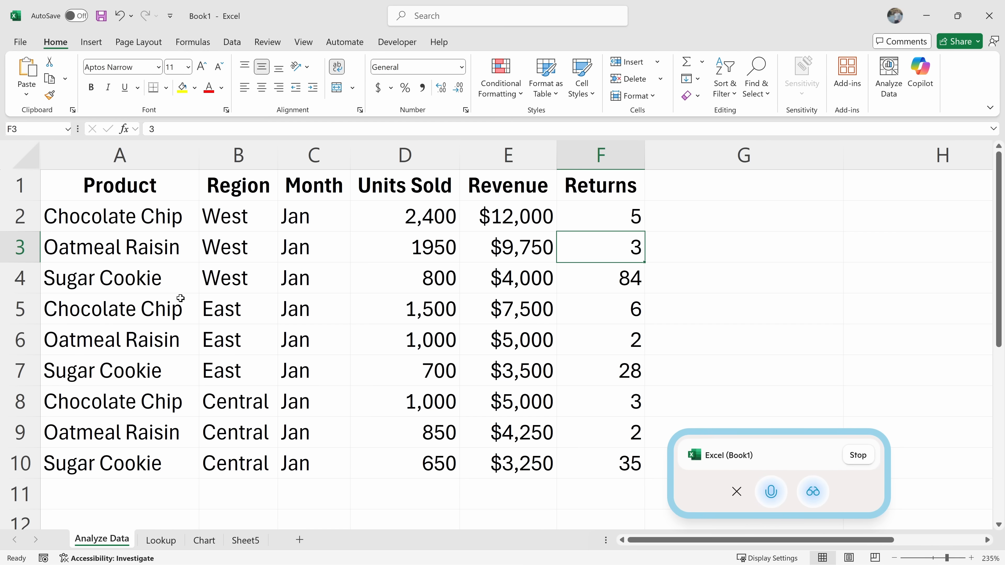
left_click(119, 308)
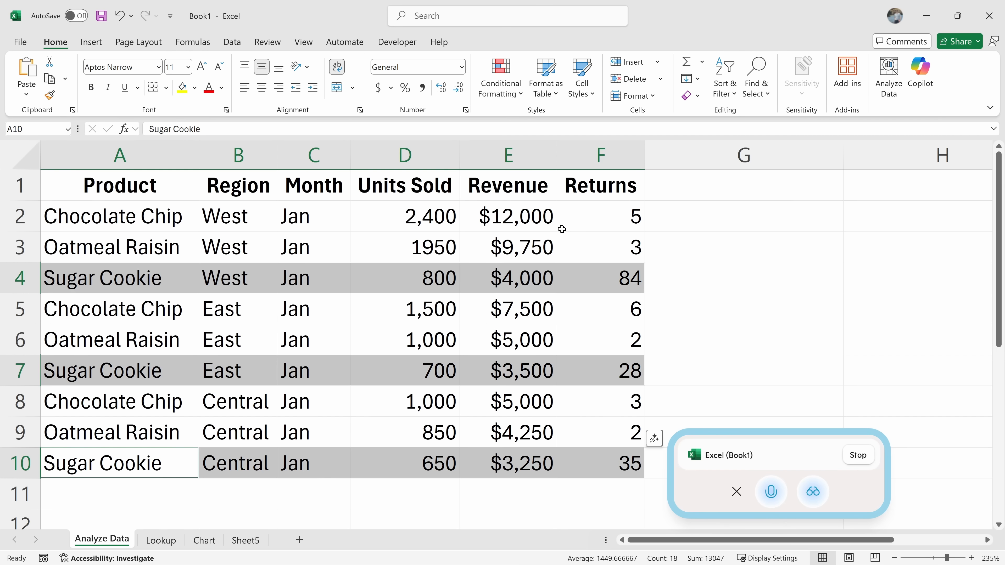
mouse_move(611, 201)
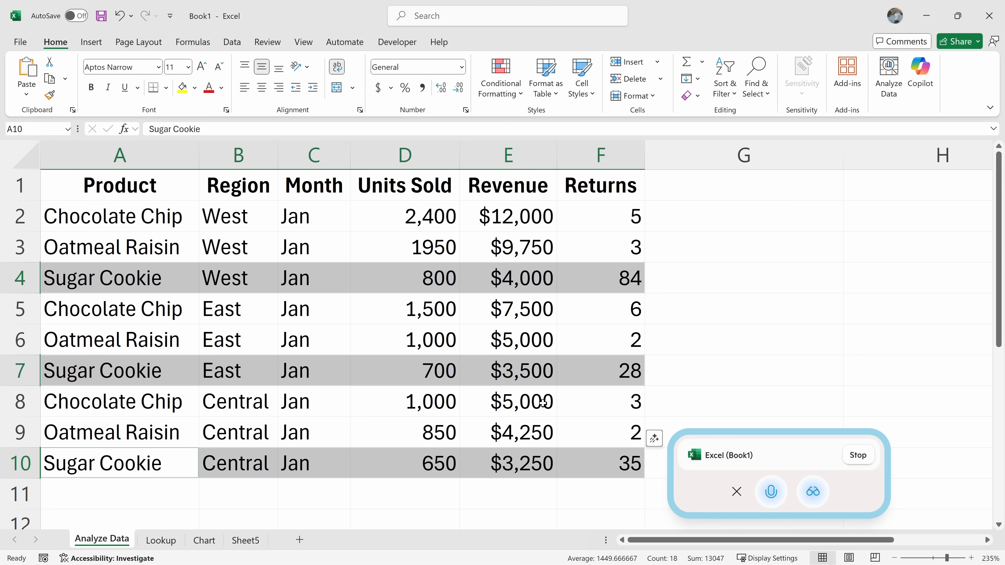
left_click(405, 185)
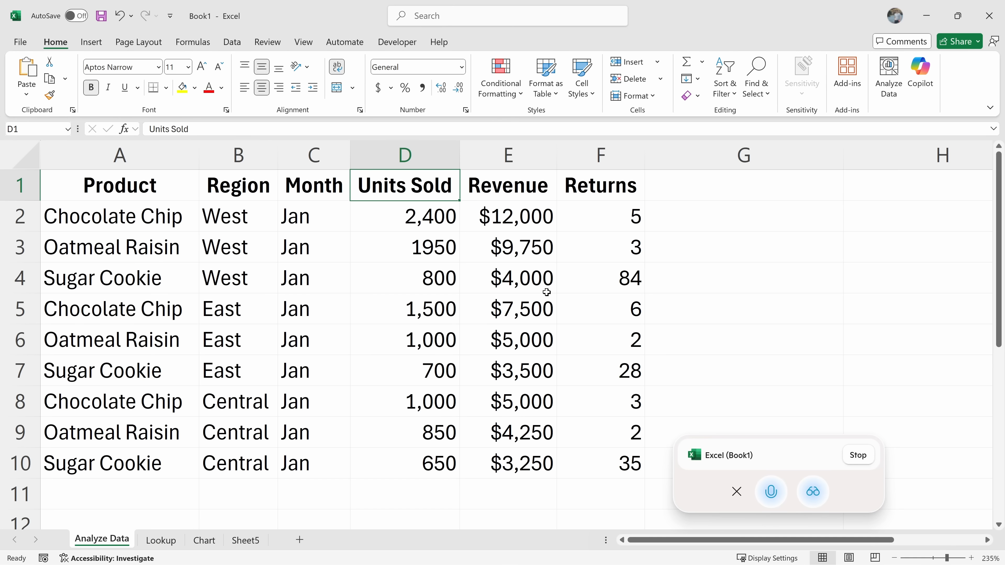
Total Units Sold D2:D10 with AutoSum into D11, giving 10,850.
left_click(405, 217)
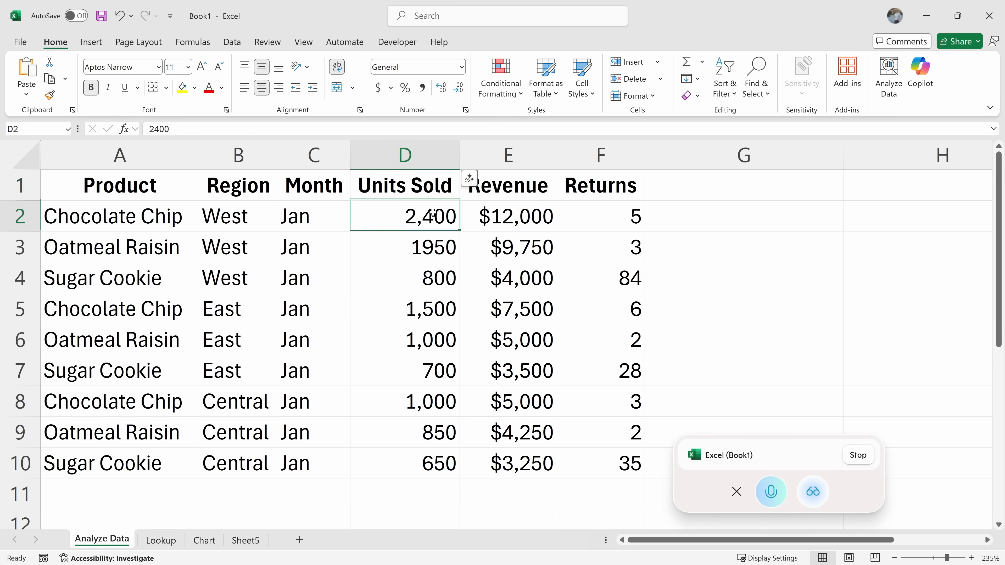
left_click_drag(405, 216, 404, 463)
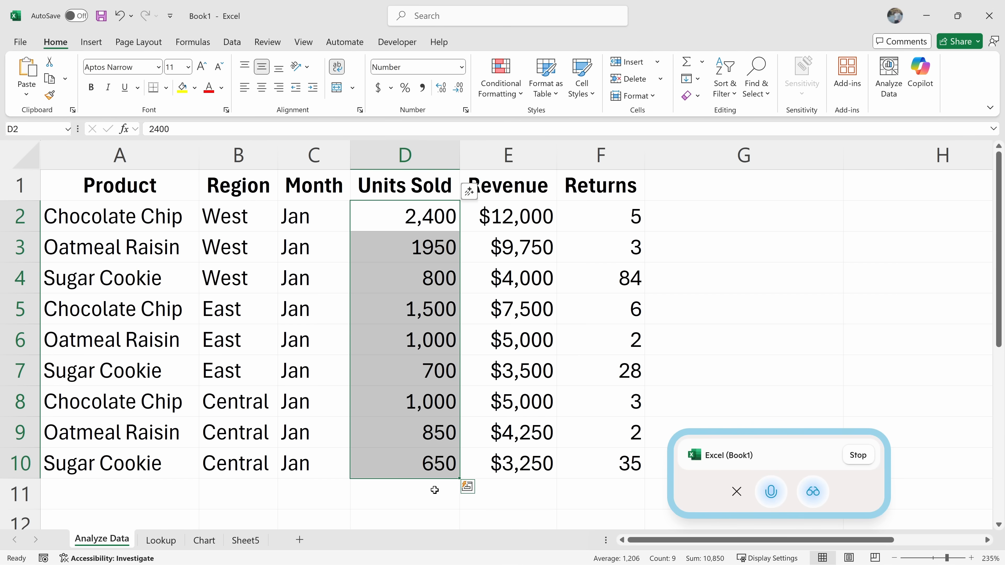
mouse_move(436, 233)
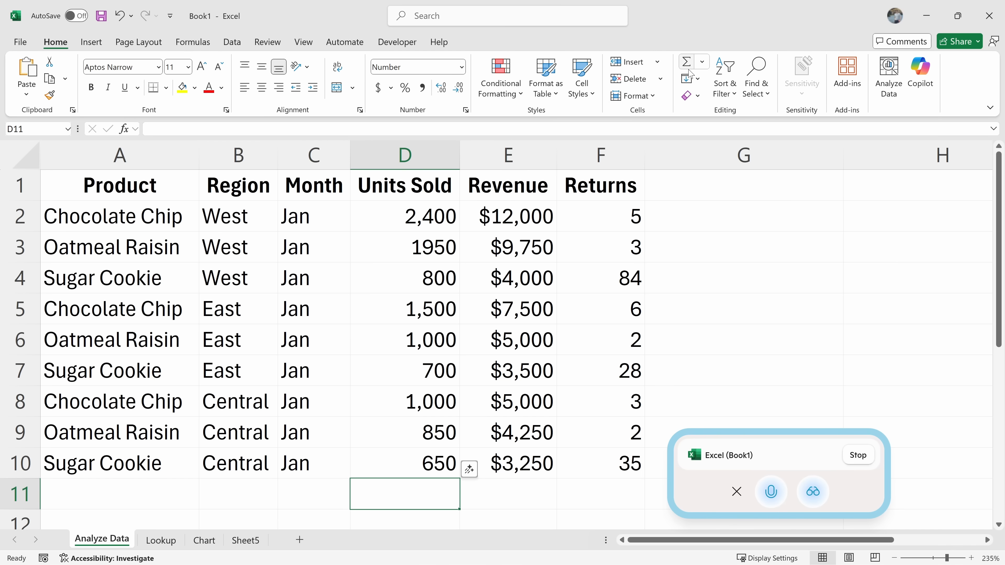
left_click(688, 62)
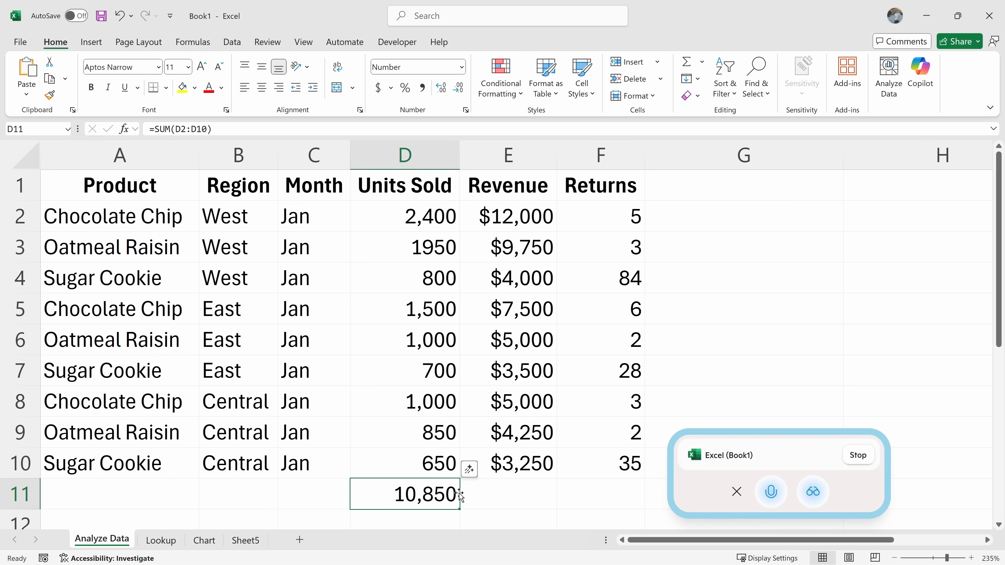
mouse_move(461, 494)
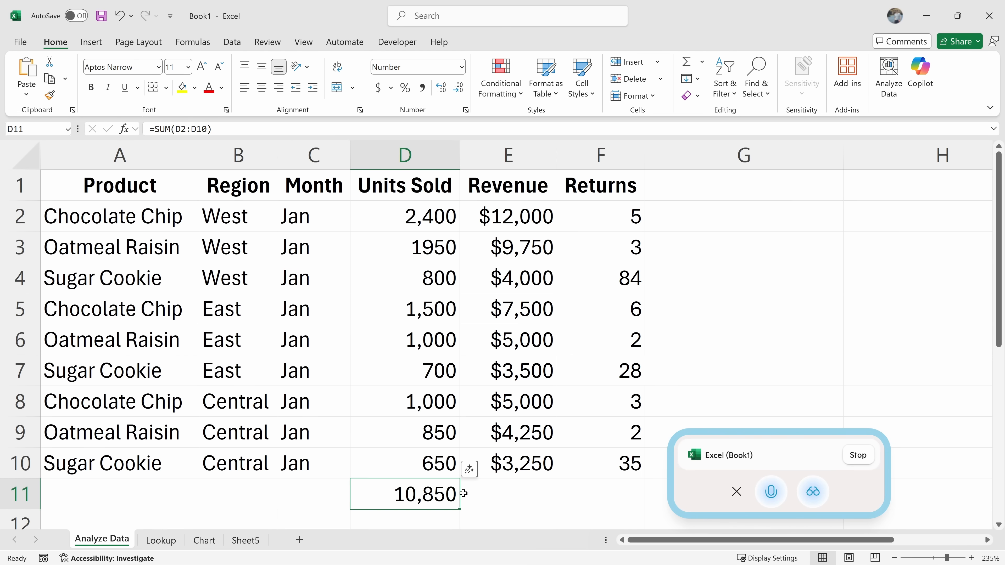
left_click(161, 540)
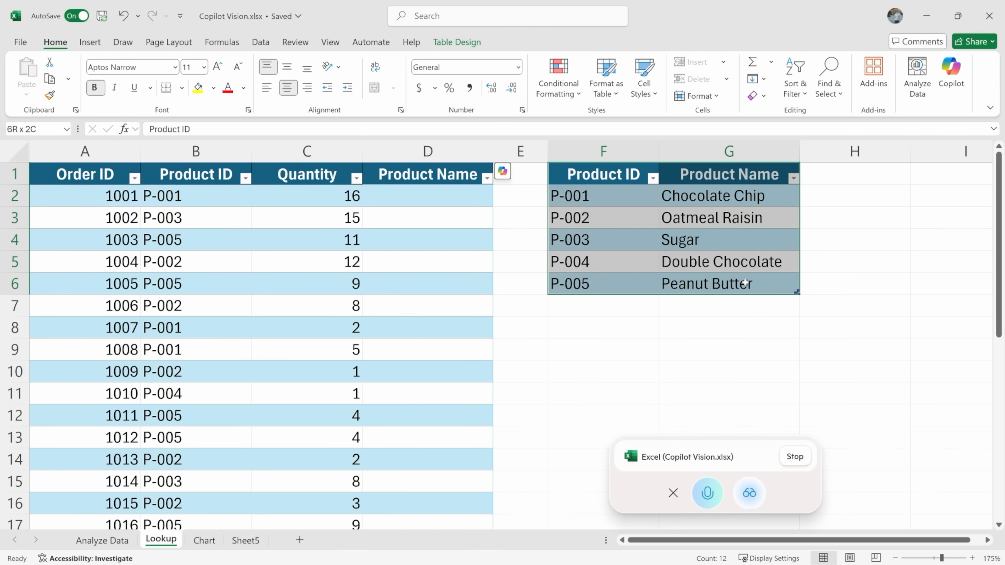
Start inserting a function into the first Product Name cell D2.
left_click(427, 196)
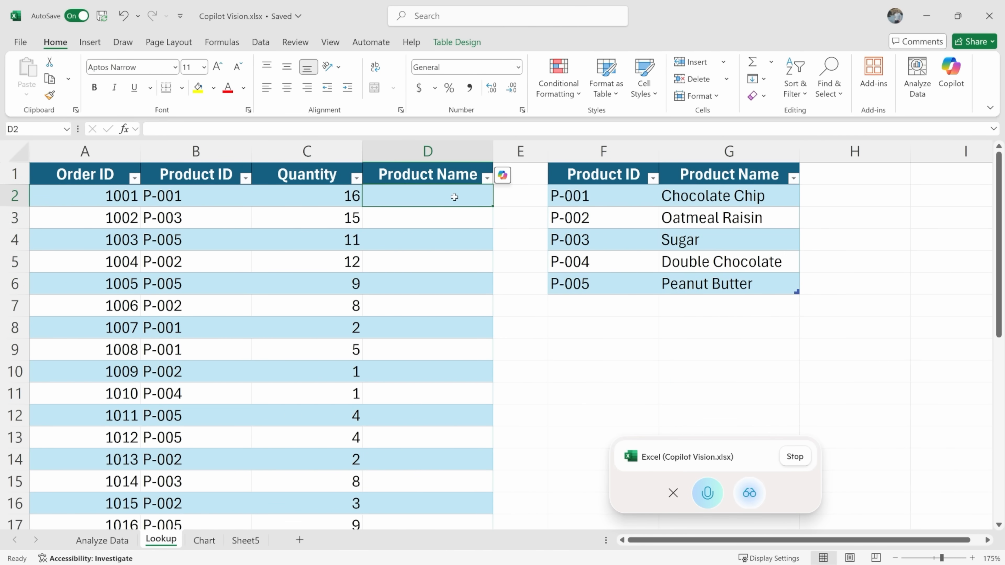
mouse_move(439, 225)
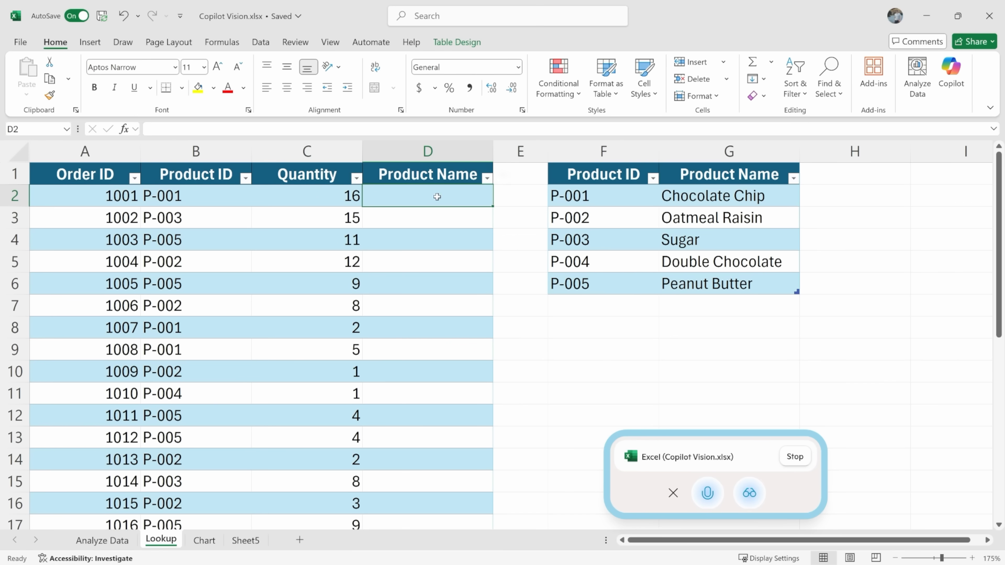
mouse_move(414, 195)
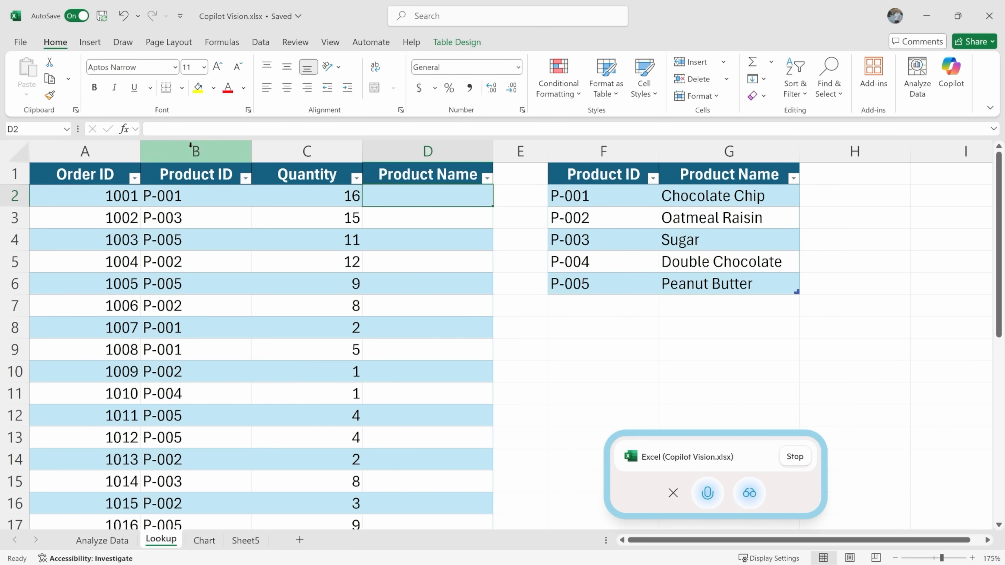
left_click(120, 129)
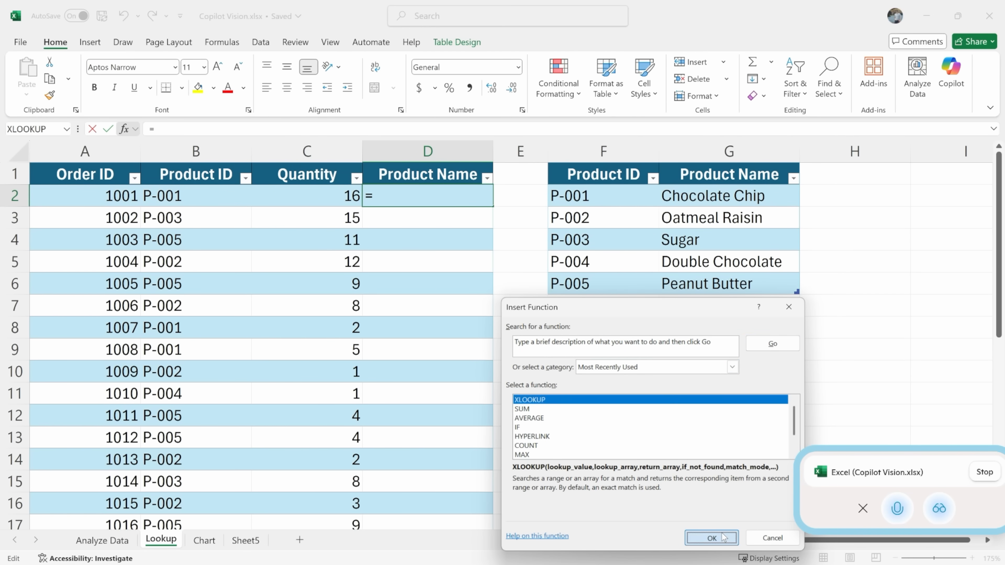
Build the XLOOKUP: Product ID against Table2[Product ID], returning Product Name or "Not found".
left_click(711, 537)
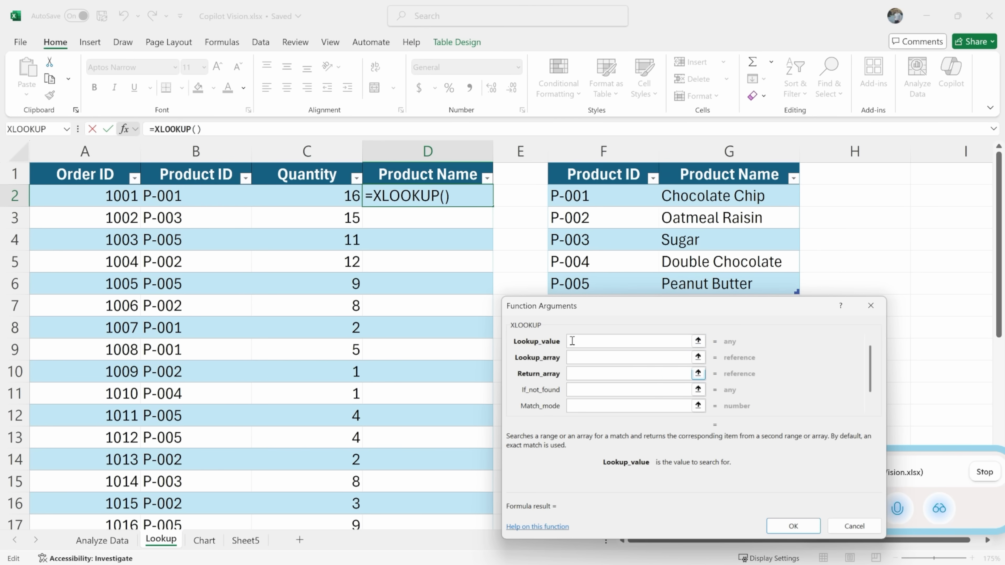
mouse_move(575, 341)
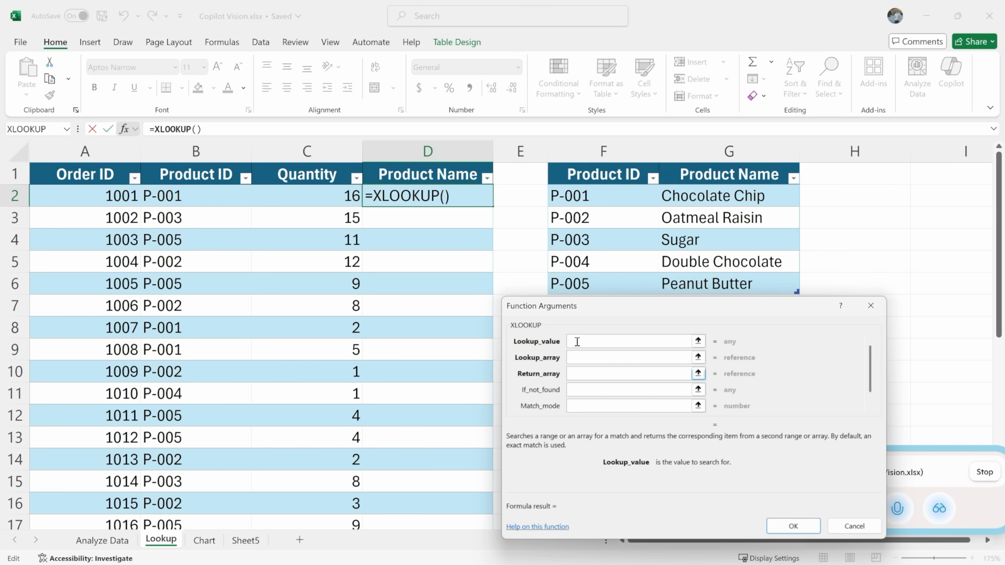
left_click(195, 195)
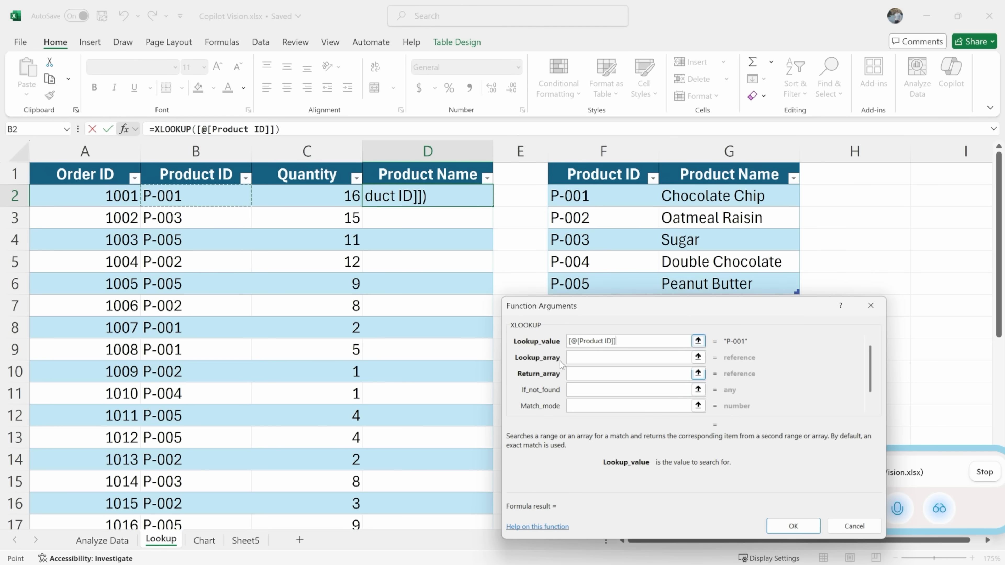
left_click(634, 357)
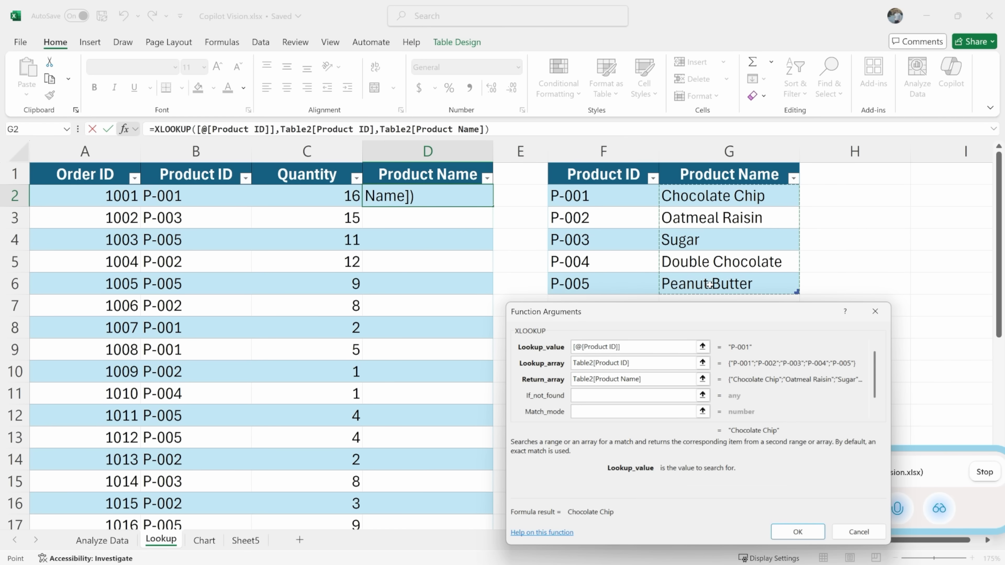
left_click(634, 394)
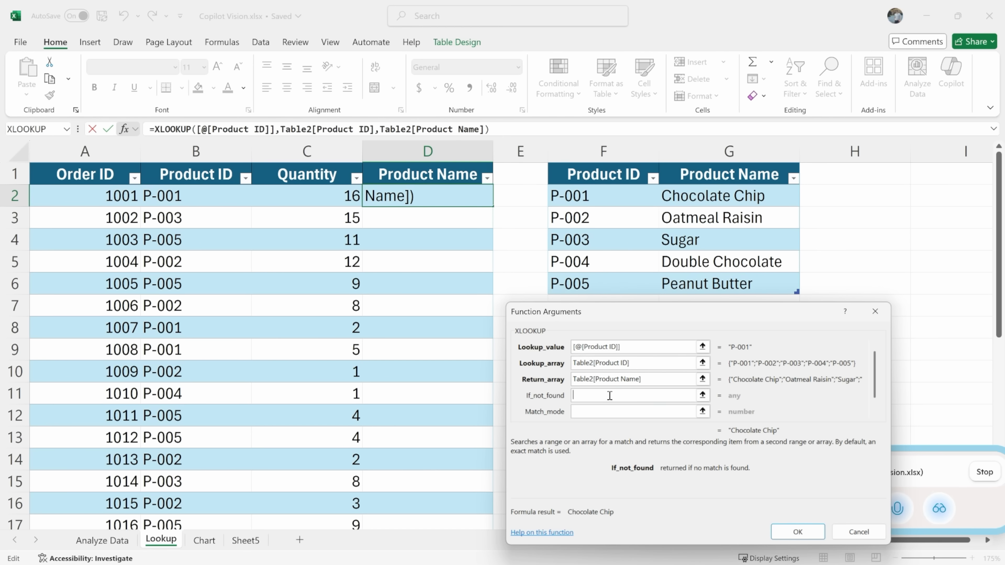
type("Not found")
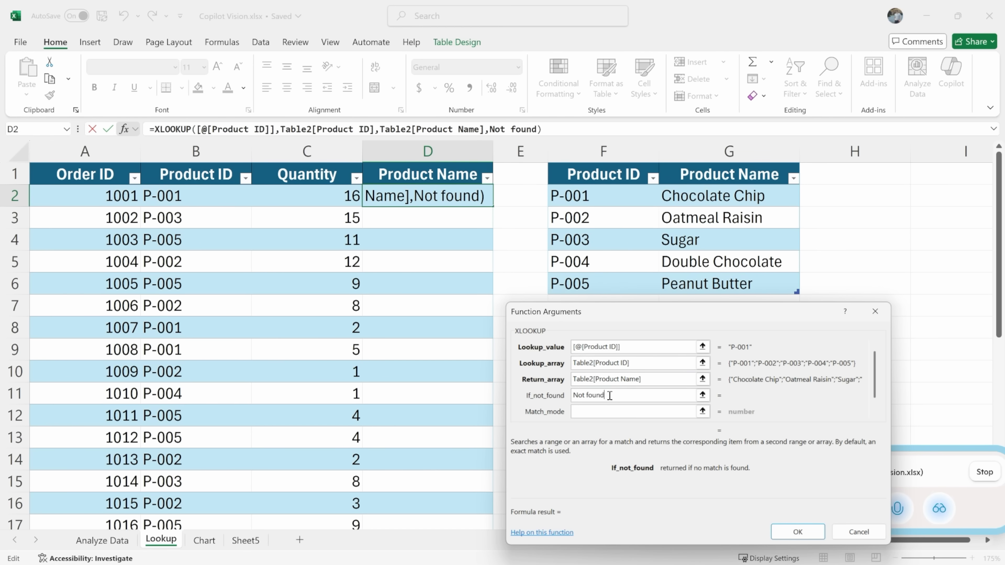
type("\"")
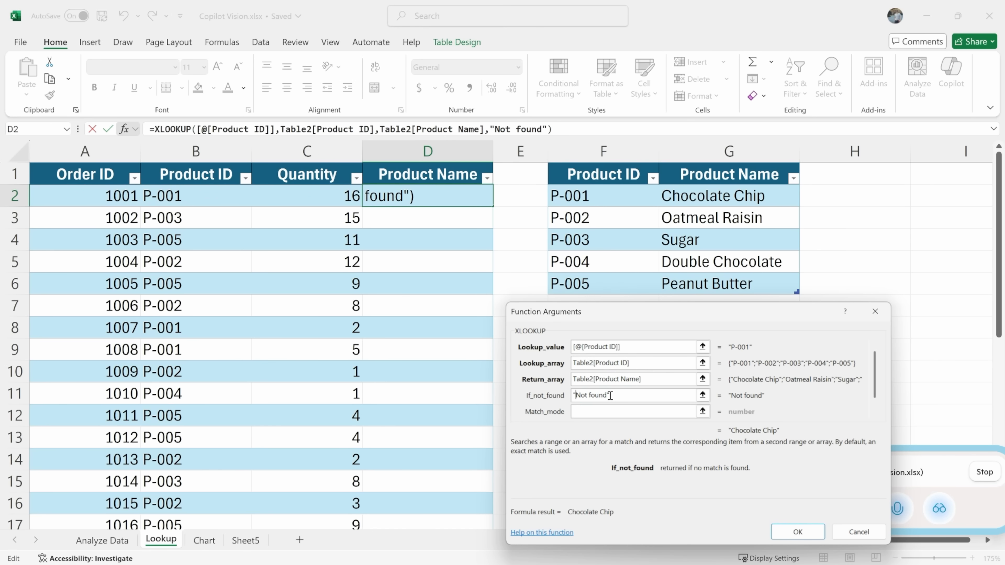
left_click(797, 531)
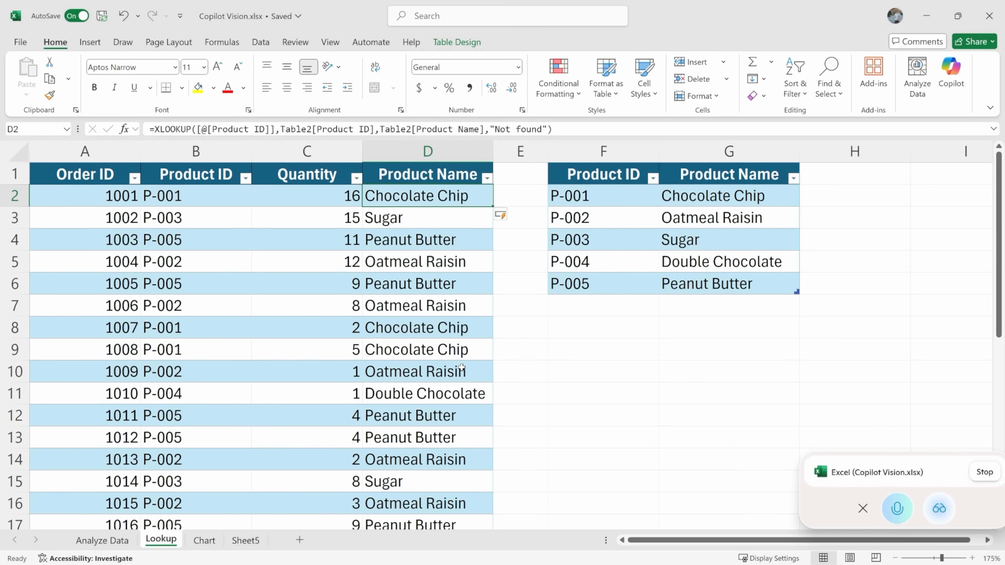
Insert a PivotTable from the Analyze Data sales range onto a new worksheet.
left_click(101, 540)
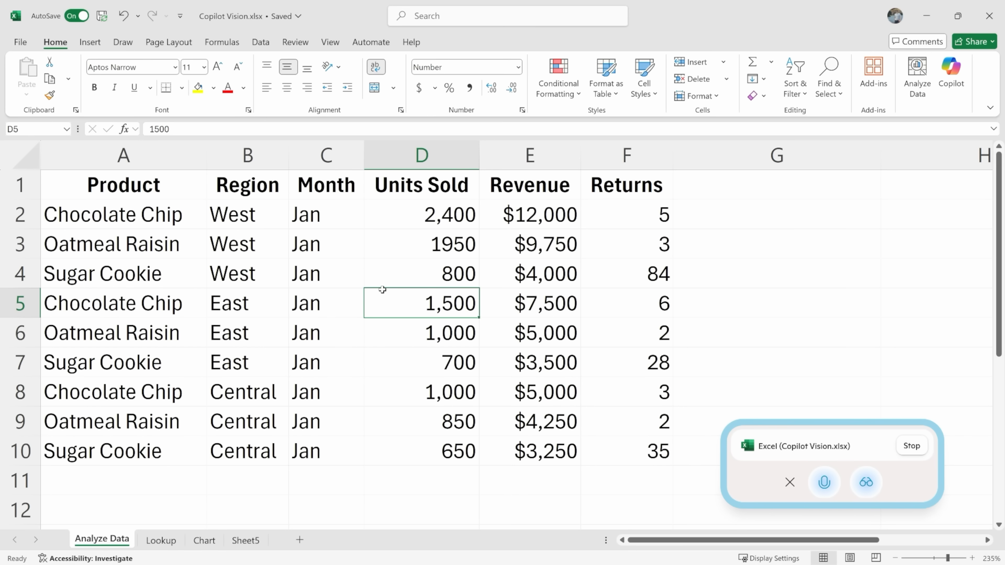
mouse_move(287, 294)
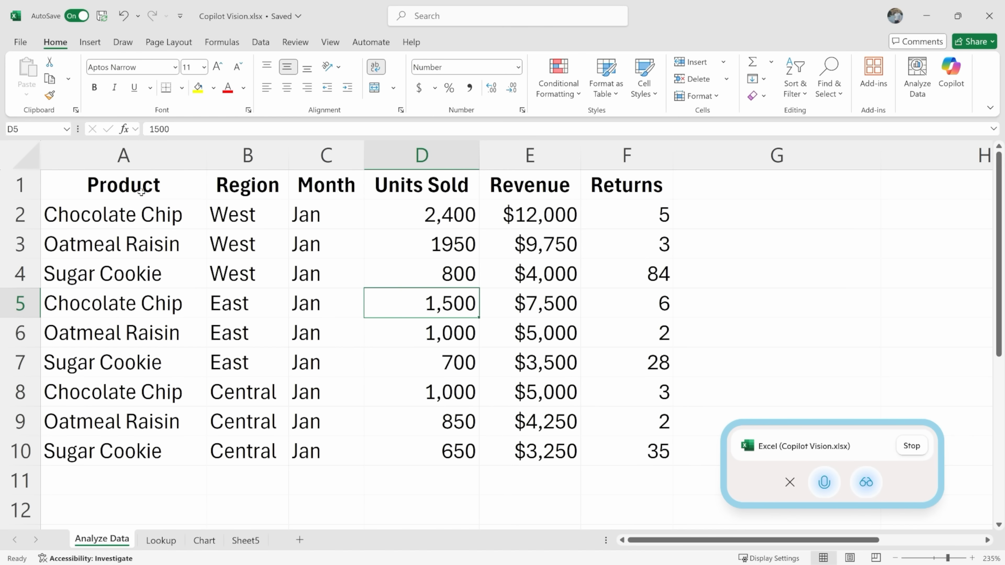
left_click(325, 302)
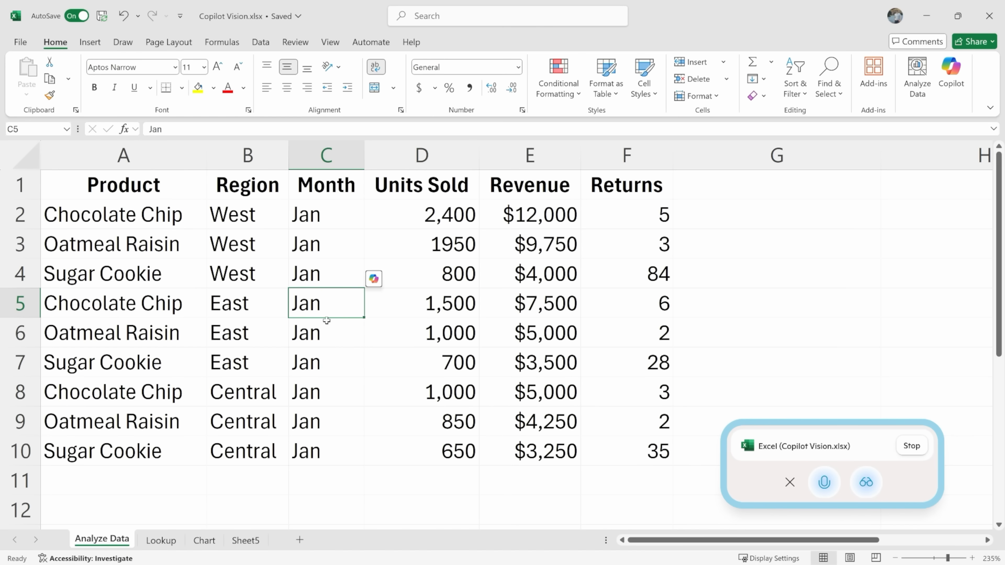
left_click(90, 42)
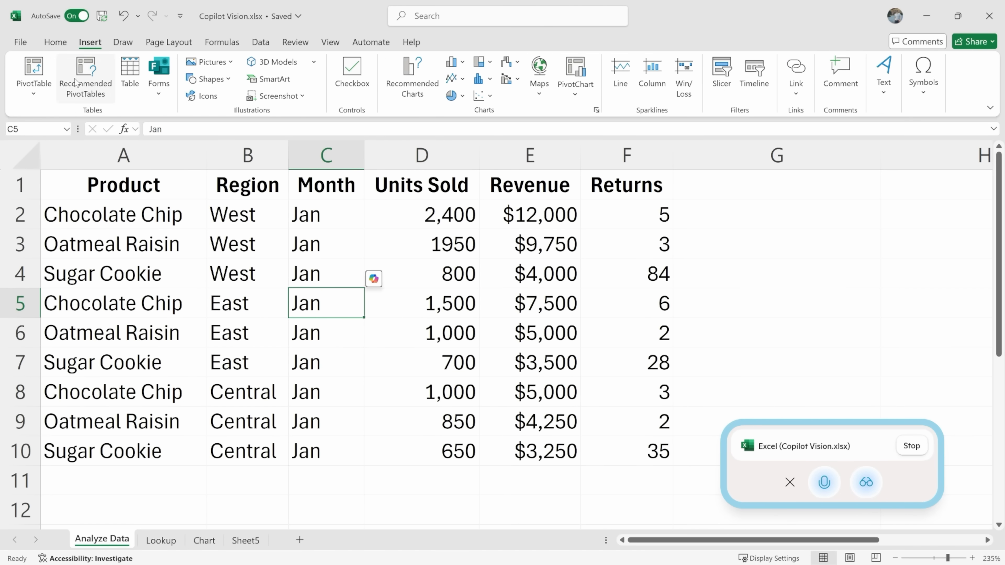
left_click(33, 75)
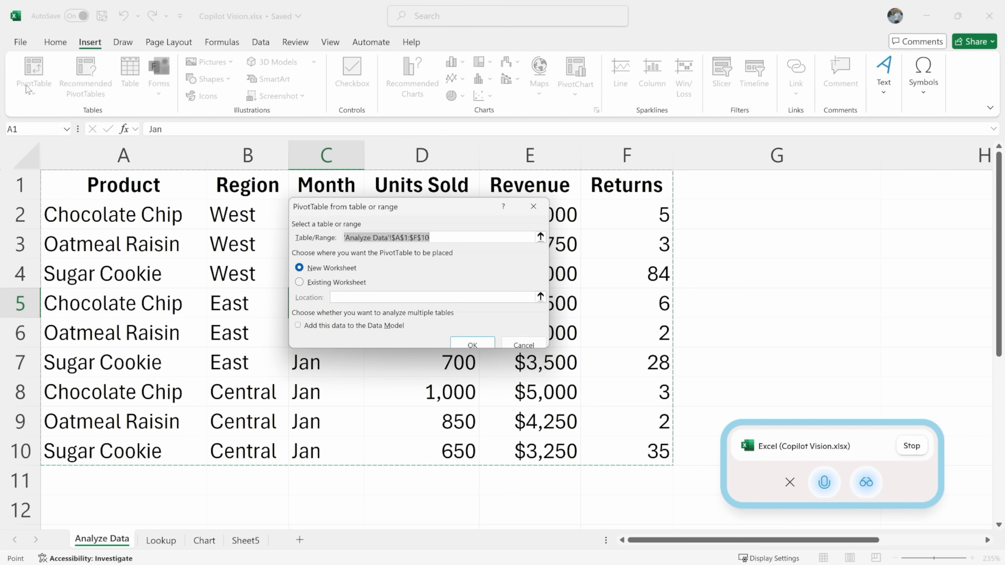
left_click(300, 268)
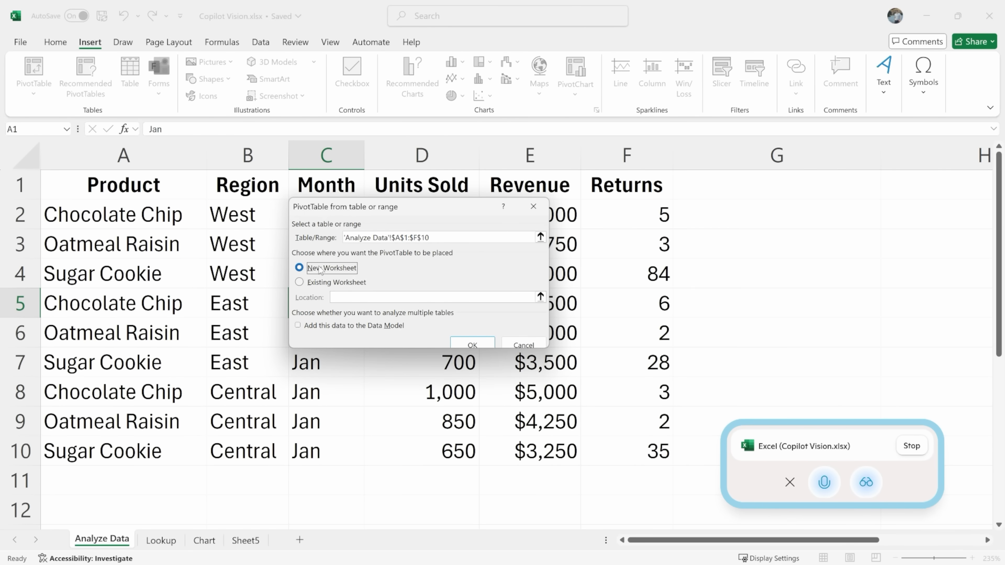
left_click(473, 345)
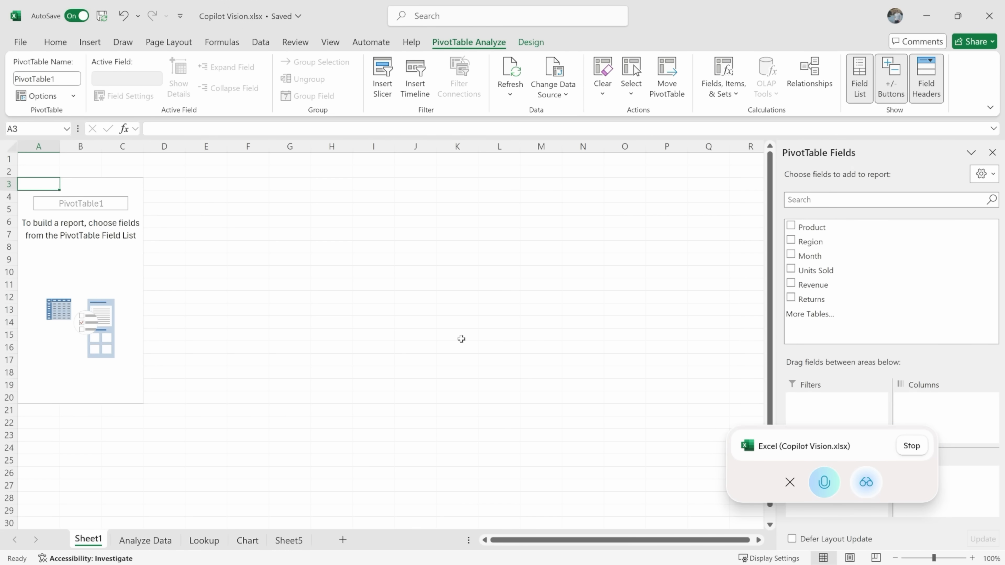
mouse_move(762, 446)
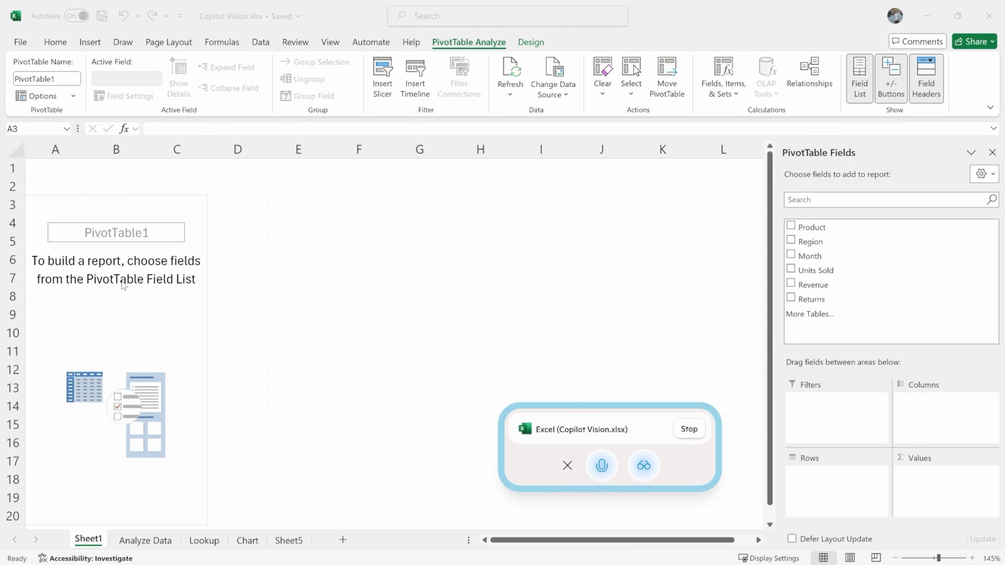
mouse_move(366, 256)
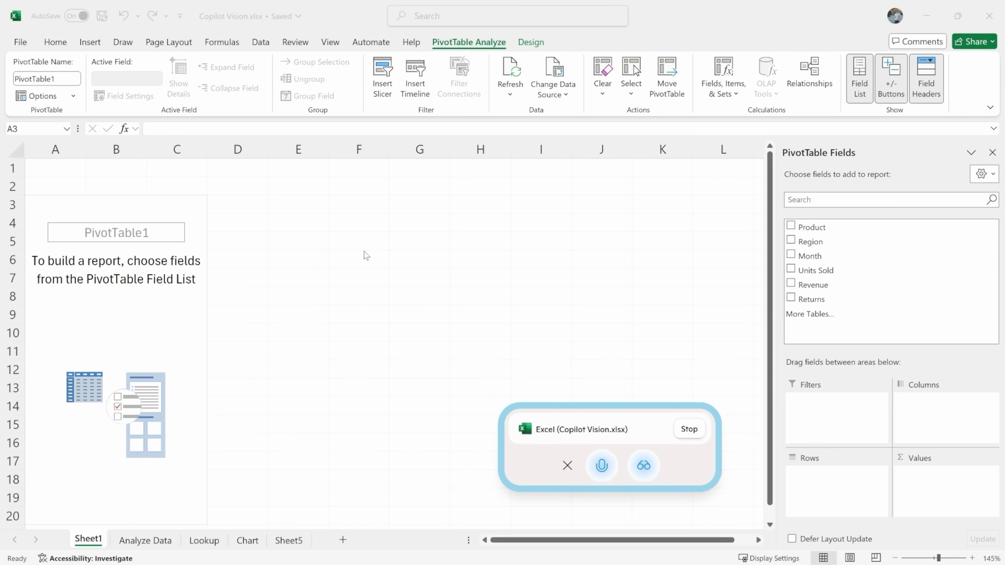
mouse_move(857, 237)
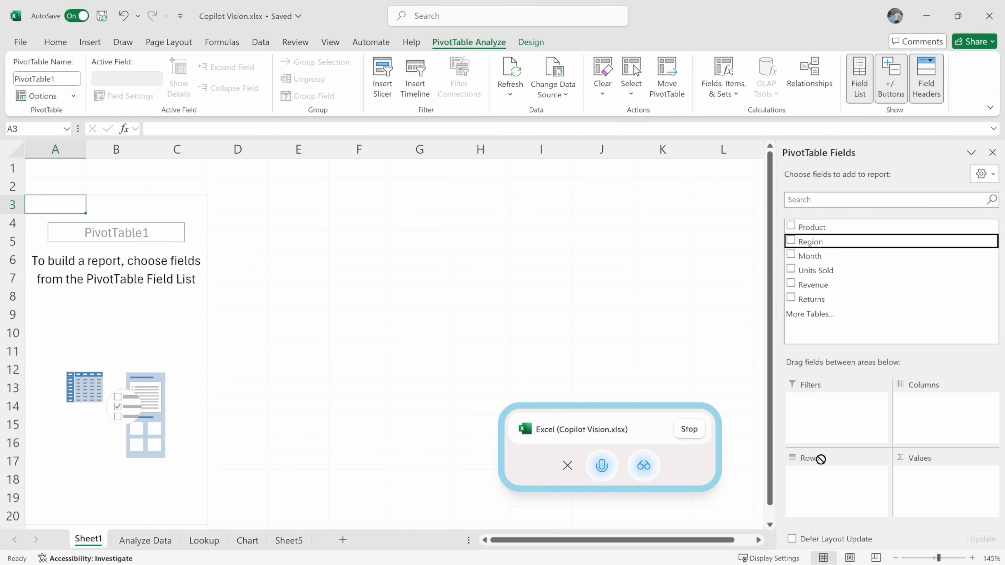
Add Region as rows and Units Sold as values, totalling 10,850 across Central, East and West.
left_click(791, 241)
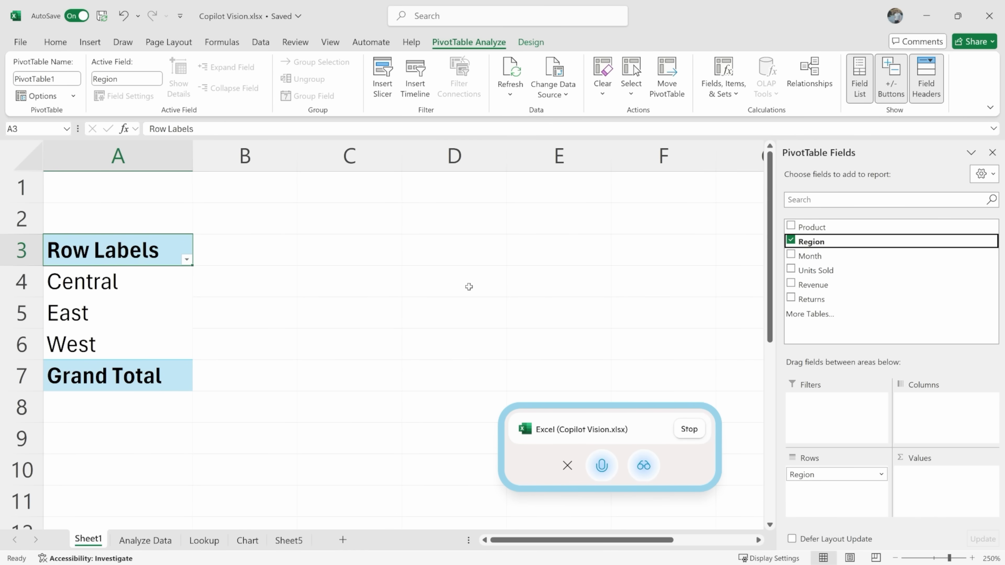
left_click(791, 270)
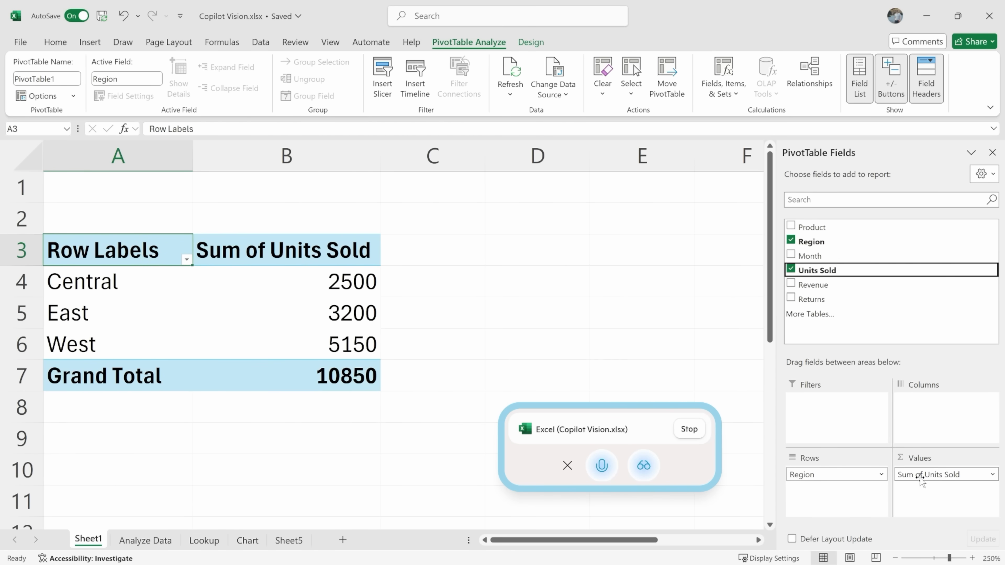
mouse_move(351, 313)
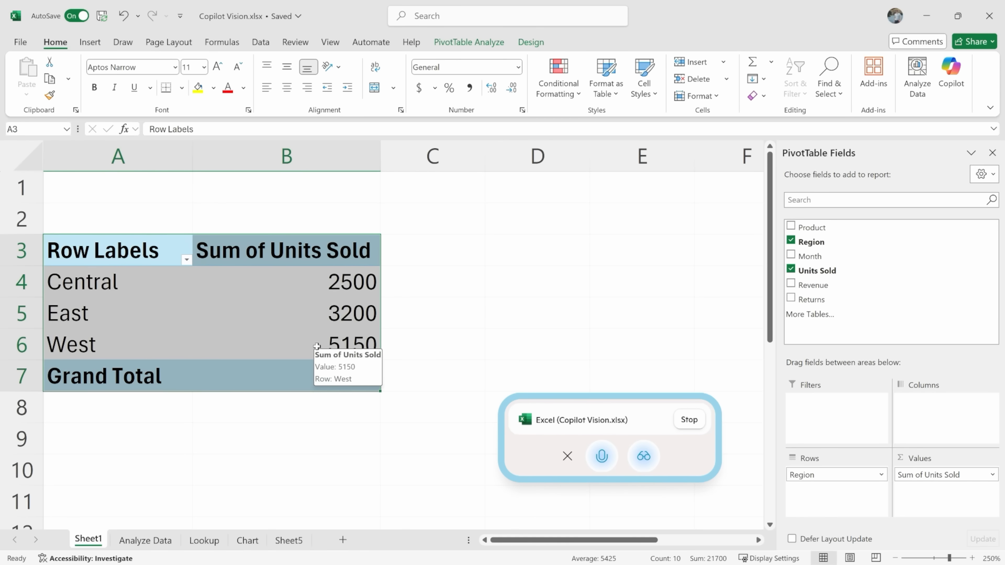
Look at chart options for the region totals, then start a voice conversation in Copilot.
left_click(286, 314)
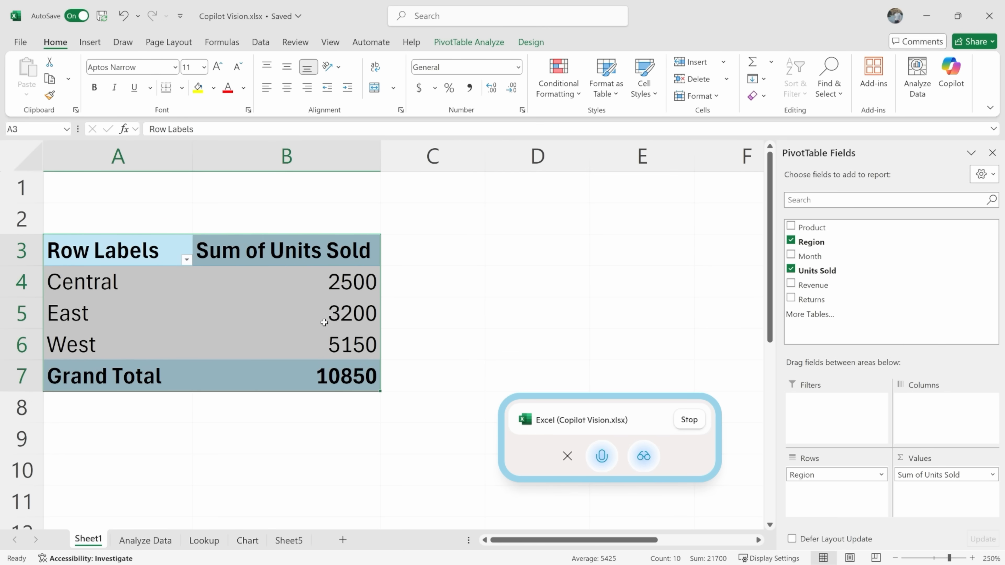
left_click(89, 43)
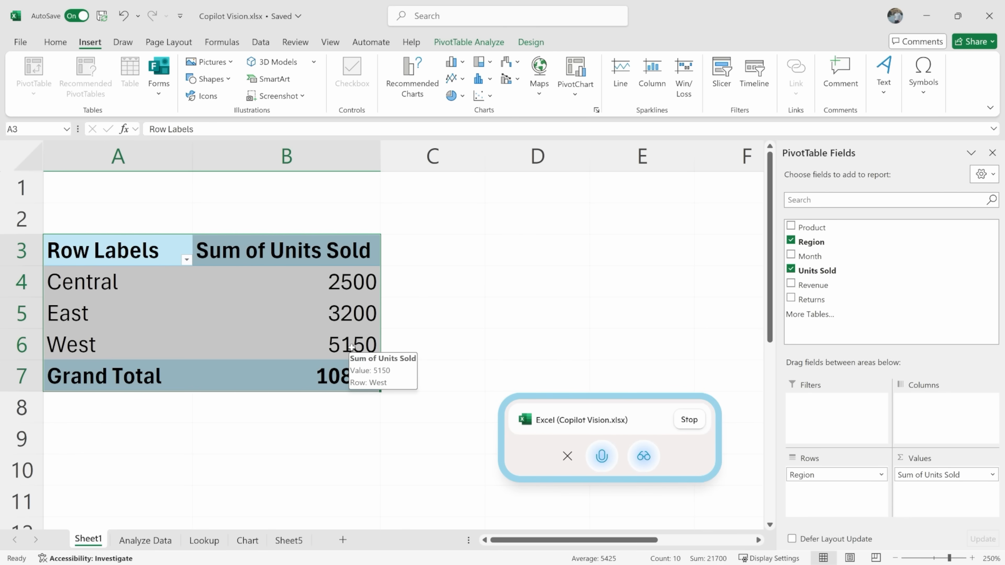
mouse_move(352, 332)
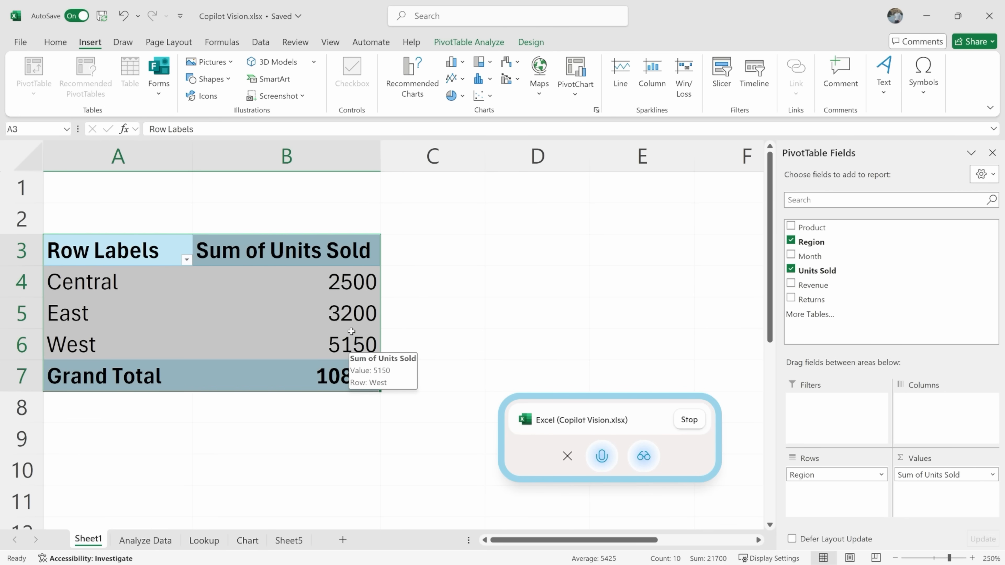
left_click(452, 63)
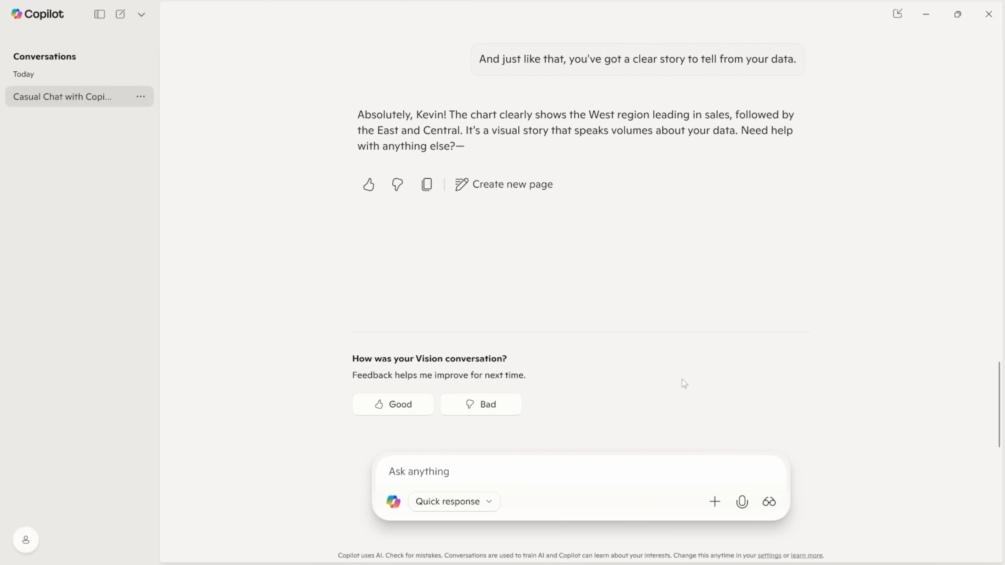
mouse_move(458, 192)
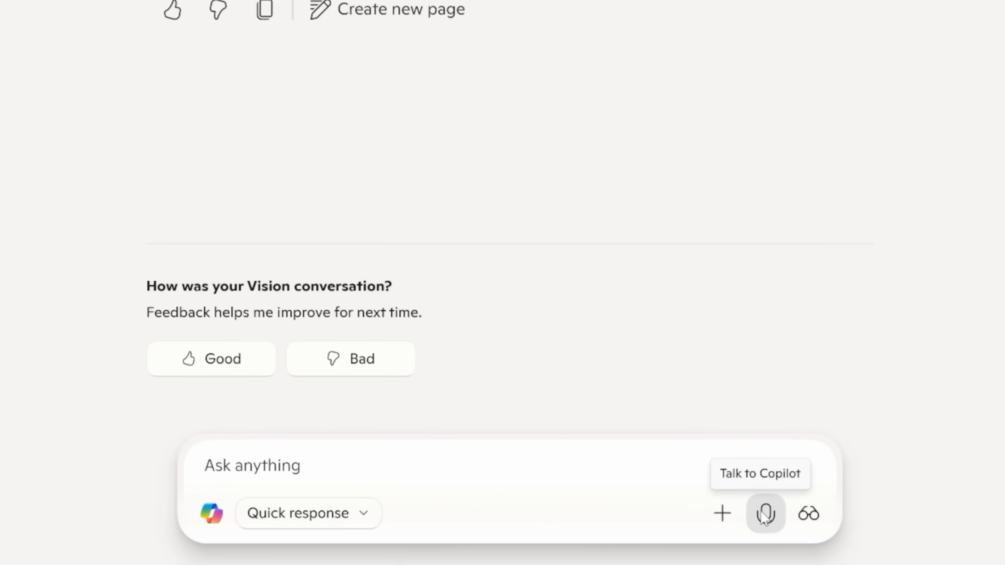
left_click(764, 514)
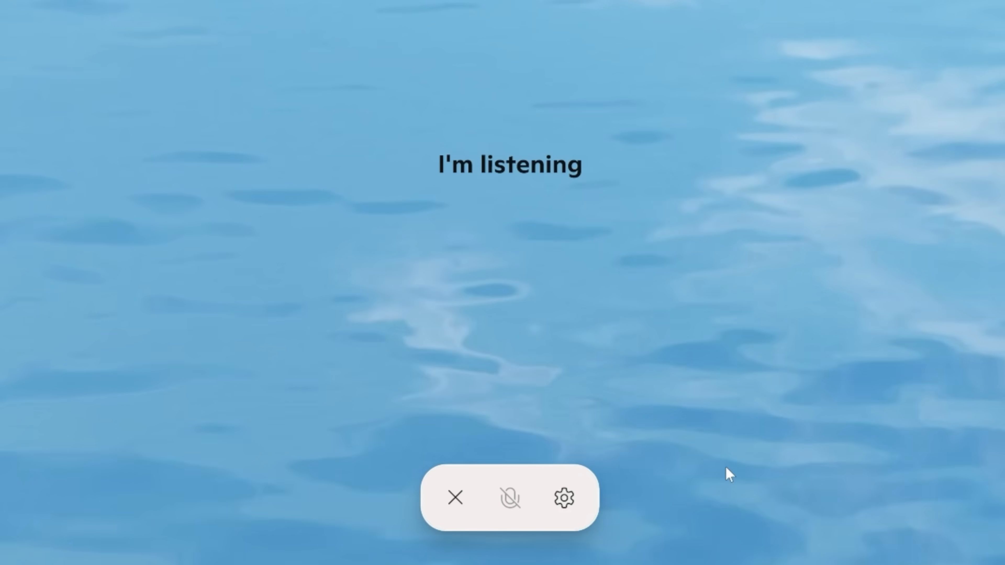
Switch Copilot's voice from Canyon to Grove in the voice picker.
left_click(563, 498)
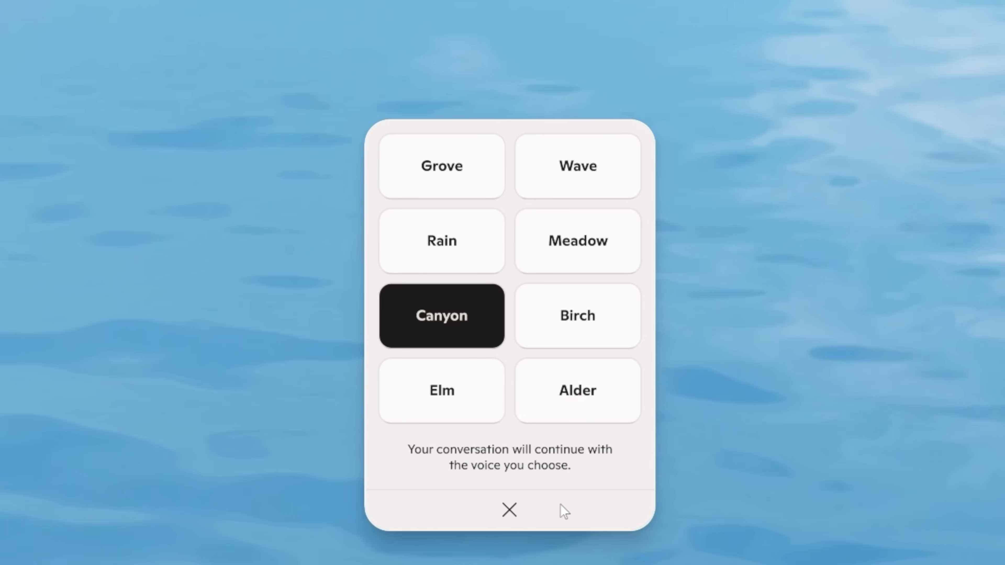
mouse_move(591, 371)
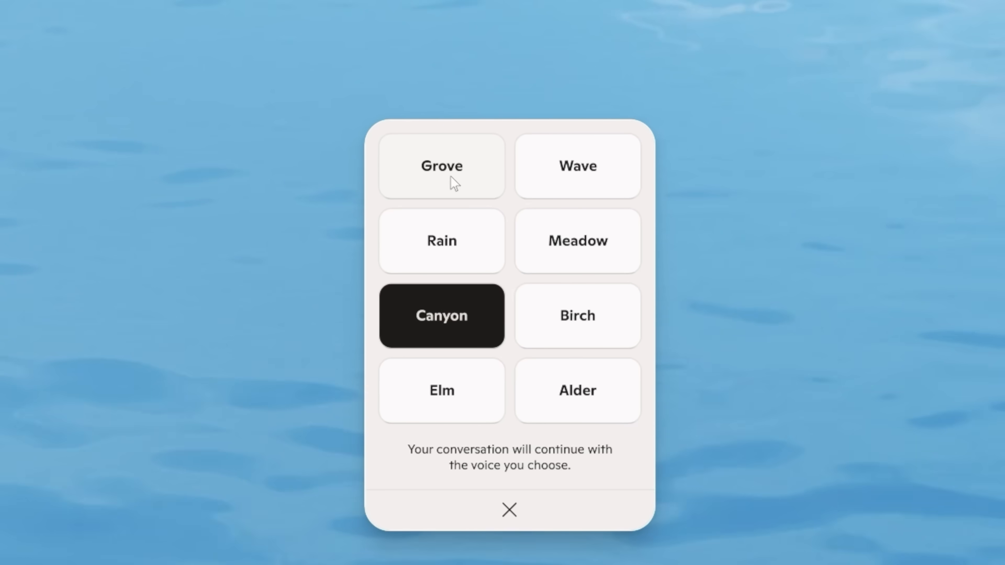
left_click(441, 166)
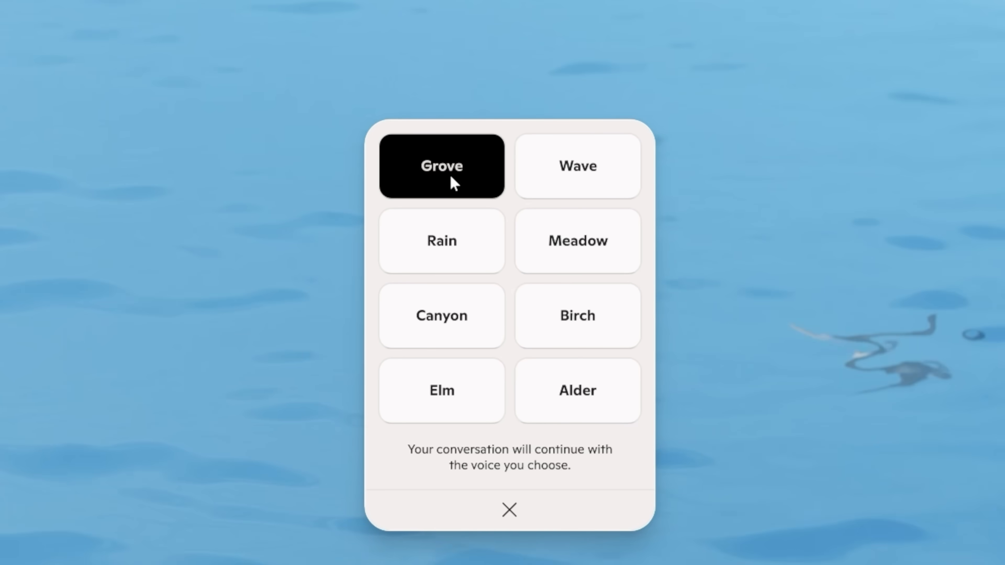